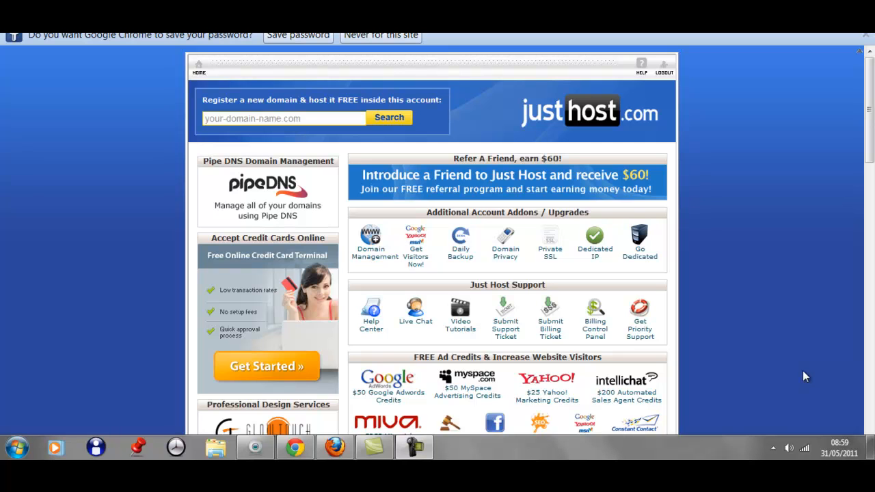
{"action": "mouse_move", "coordinate": [793, 264]}
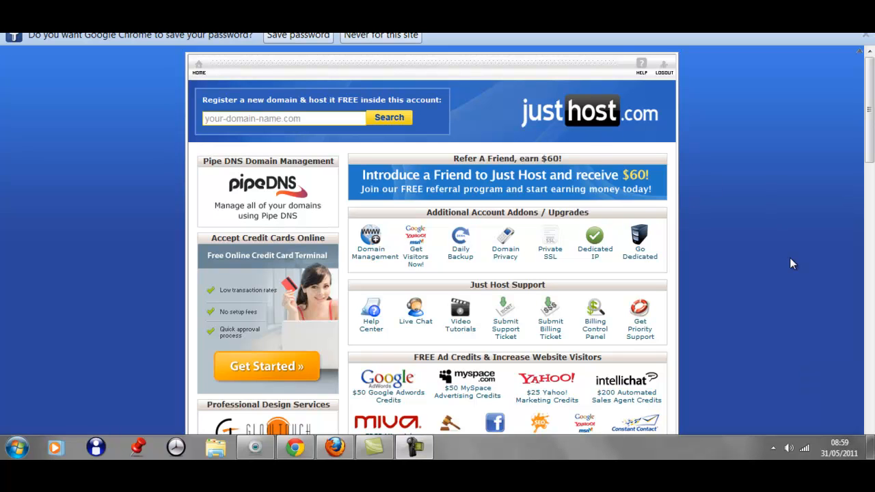
{"action": "mouse_move", "coordinate": [344, 73]}
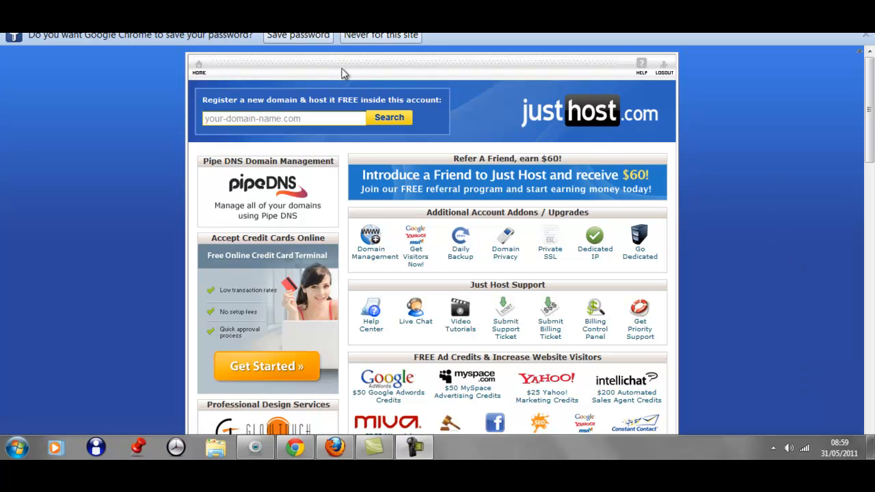
- Select the 'Register a new domain' search box on the account home page
{"action": "left_click", "coordinate": [280, 118]}
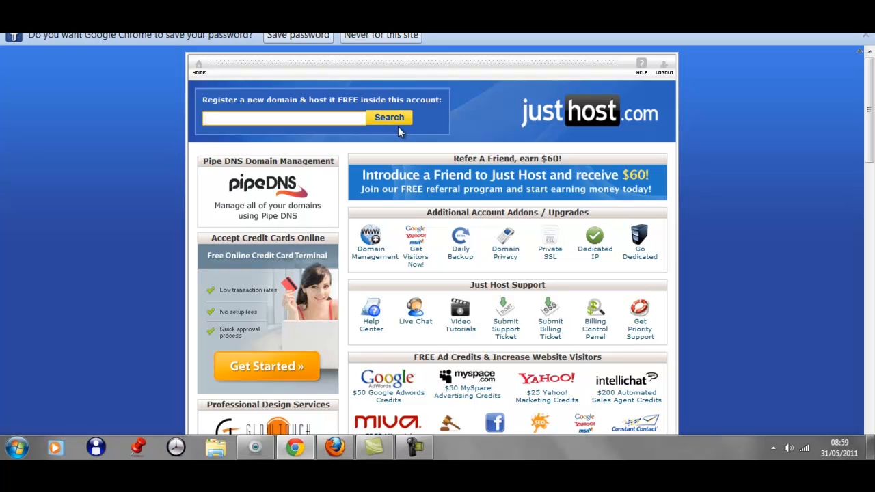
- Search availability for the domain 'challengeyourselfwithMichelleJames'
{"action": "type", "text": "challenge"}
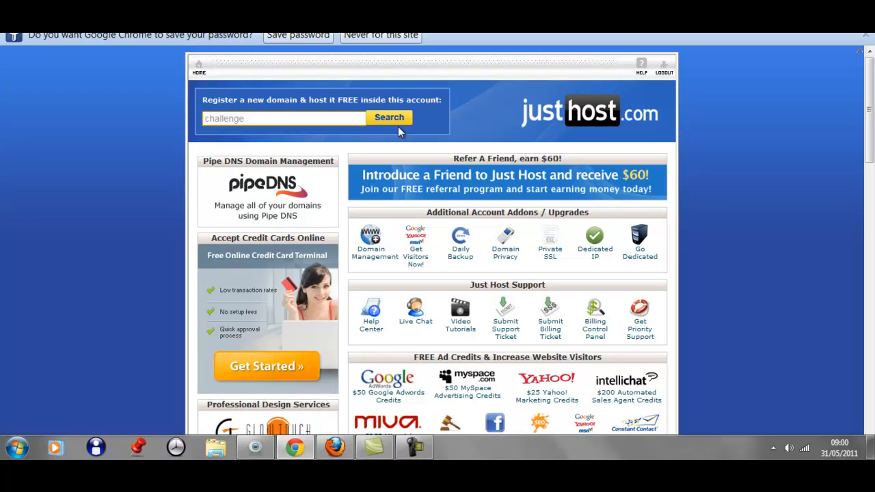
{"action": "type", "text": "your"}
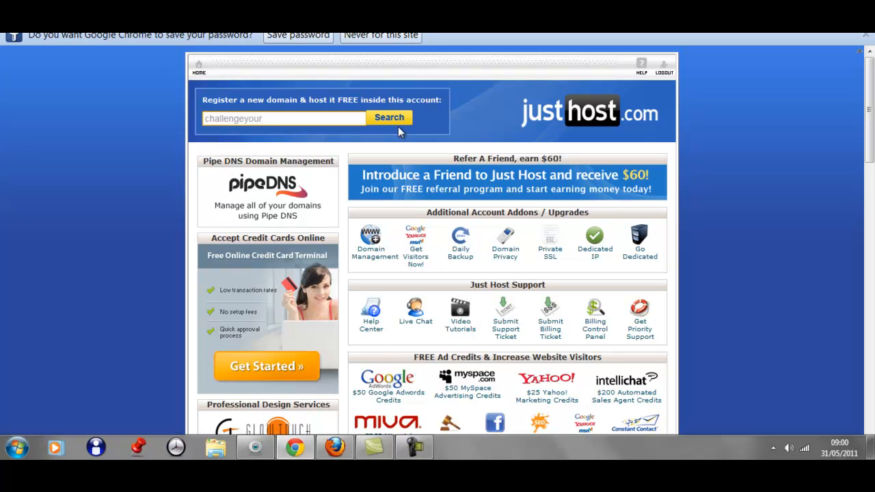
{"action": "type", "text": "self"}
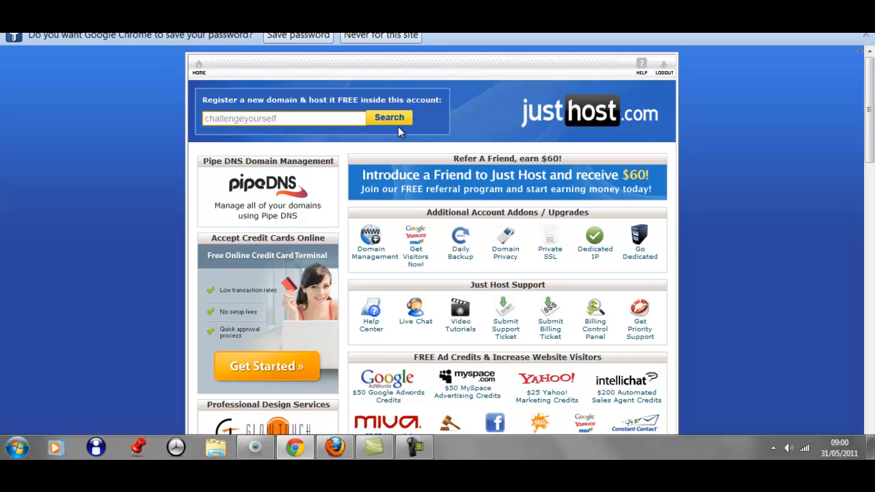
{"action": "type", "text": "with"}
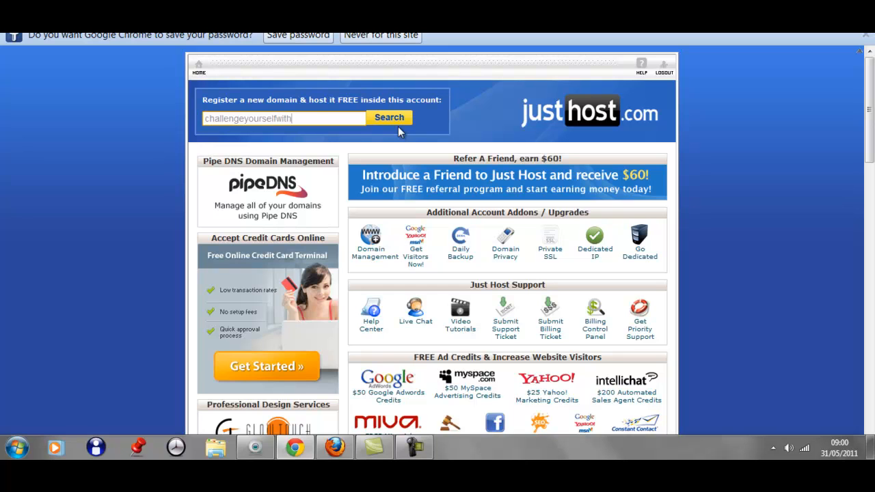
{"action": "type", "text": "Michelle"}
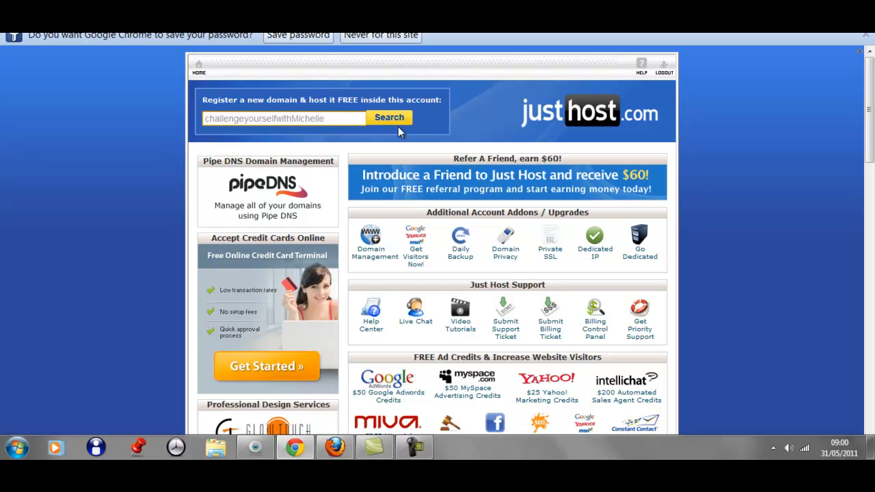
{"action": "type", "text": "James"}
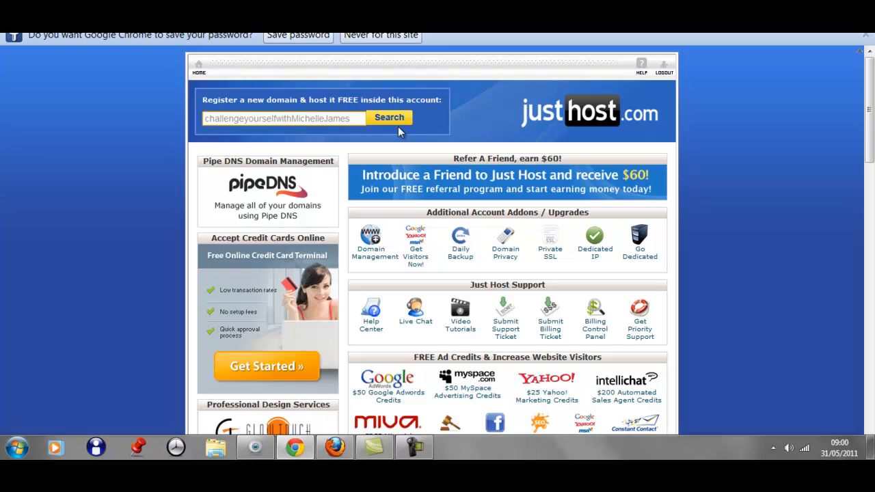
{"action": "left_click", "coordinate": [389, 117]}
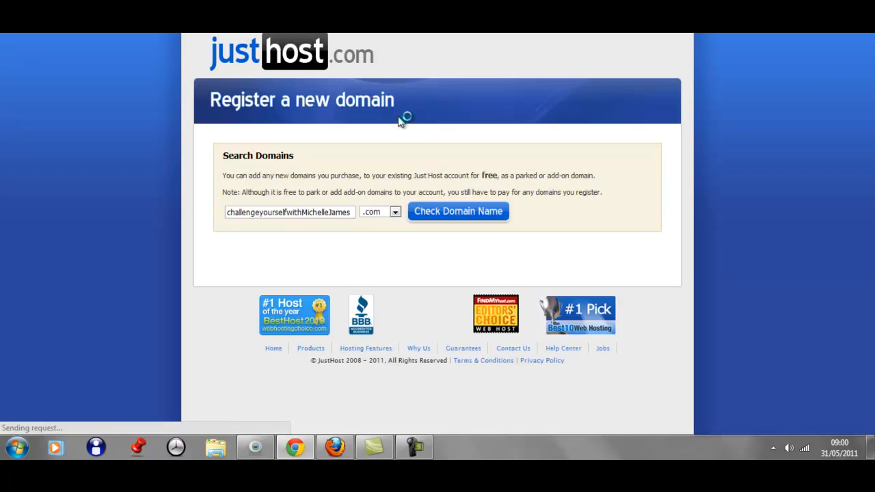
- Keep the .com domain ticked and decline the Domain Privacy add-on
{"action": "left_click", "coordinate": [458, 212]}
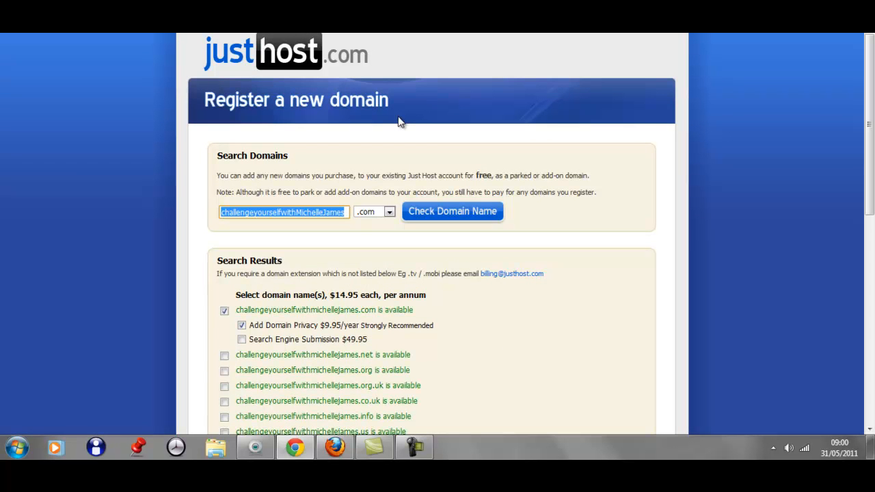
{"action": "mouse_move", "coordinate": [265, 190]}
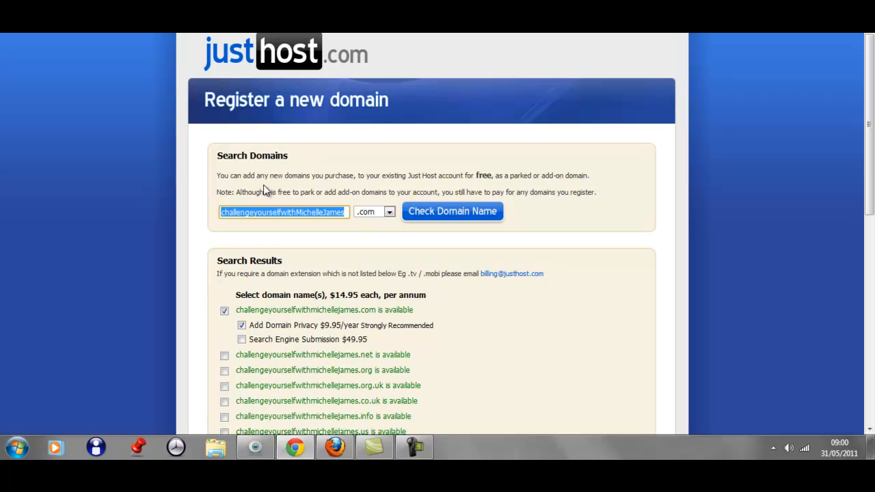
{"action": "mouse_move", "coordinate": [285, 188]}
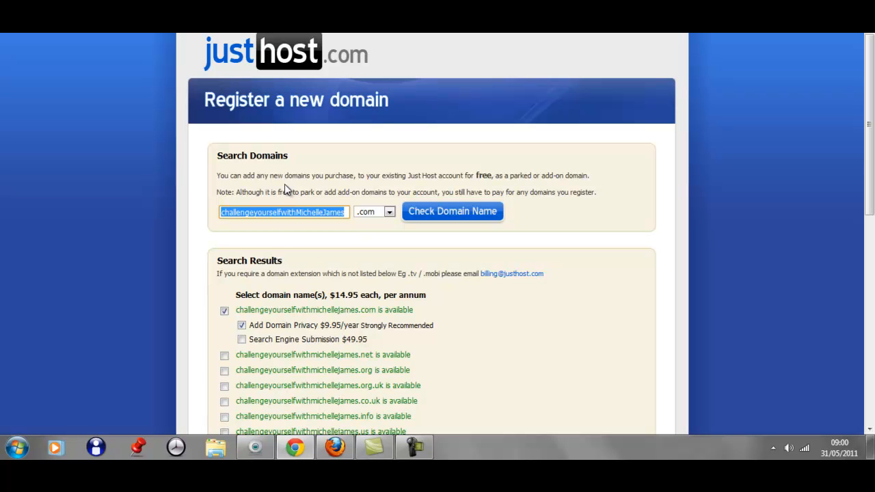
{"action": "mouse_move", "coordinate": [344, 216]}
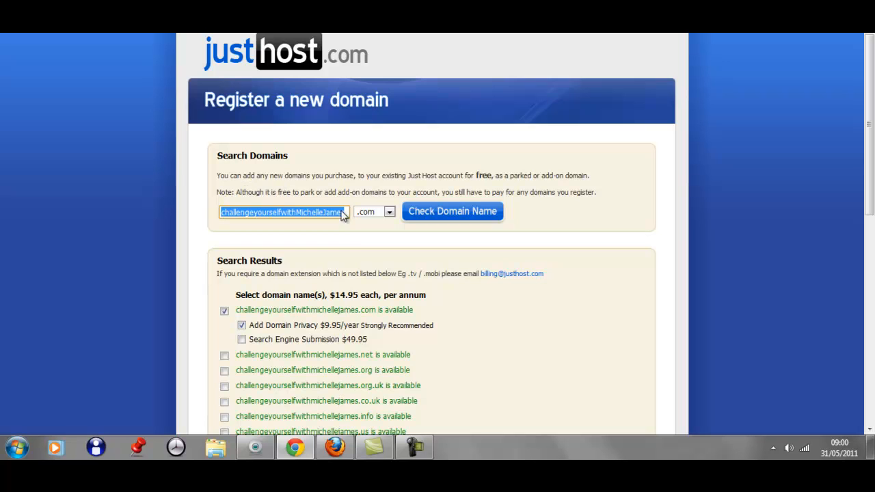
{"action": "mouse_move", "coordinate": [359, 260]}
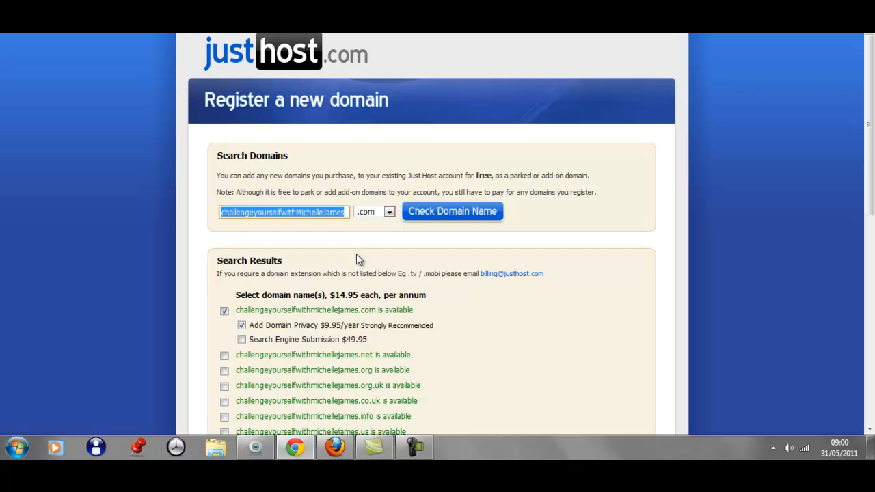
{"action": "mouse_move", "coordinate": [342, 264]}
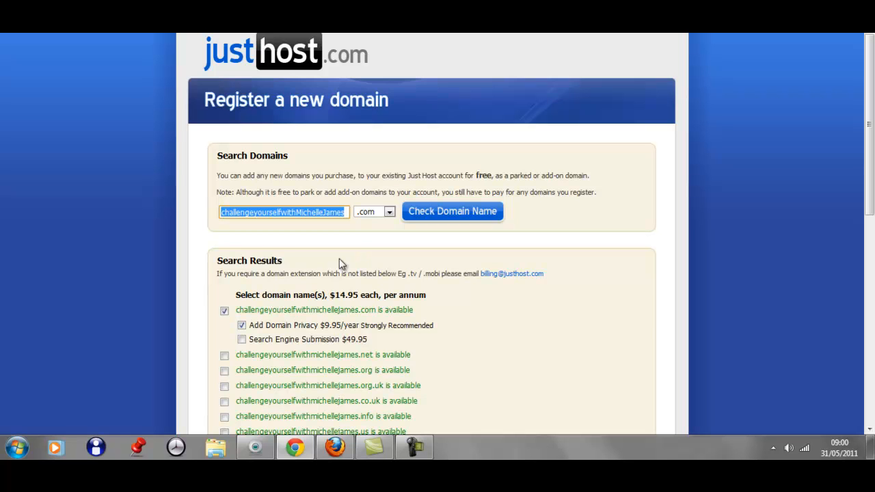
{"action": "left_click", "coordinate": [241, 325]}
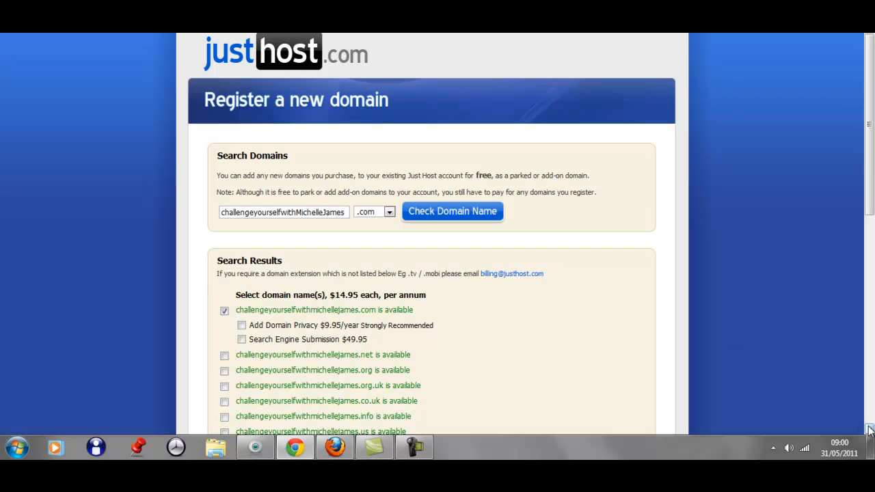
{"action": "scroll", "scroll_direction": "down", "scroll_amount": 3}
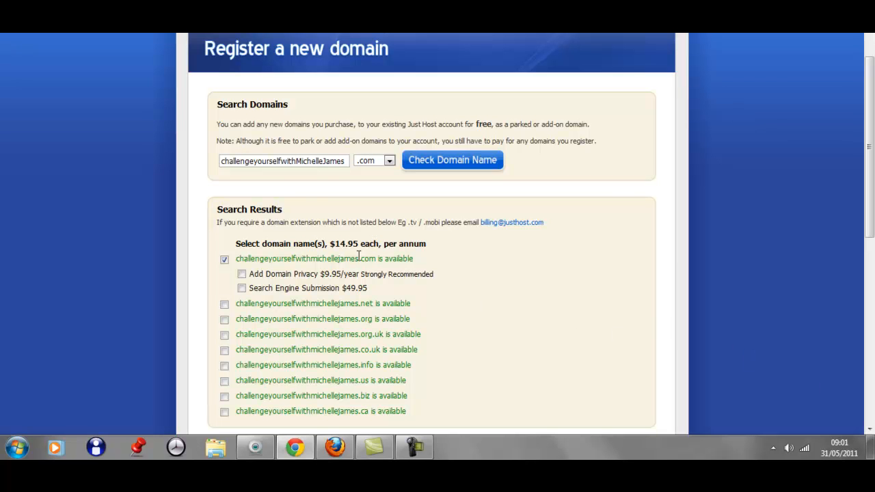
{"action": "mouse_move", "coordinate": [483, 288]}
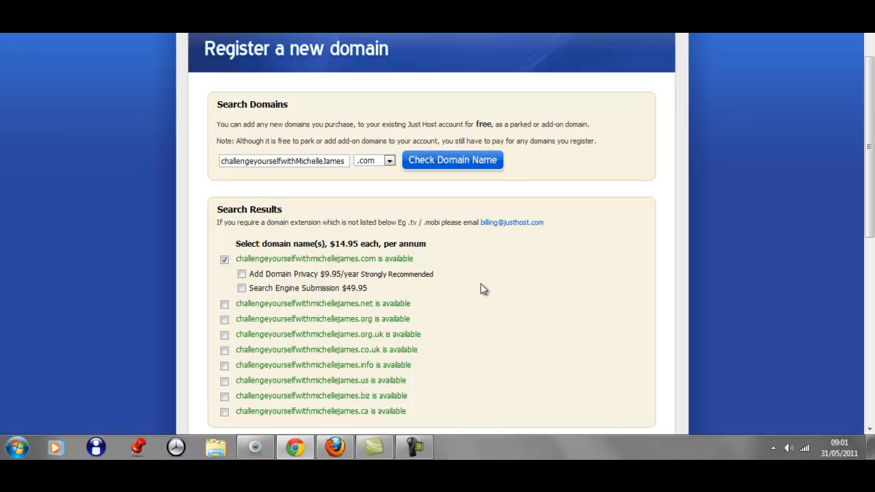
{"action": "mouse_move", "coordinate": [714, 365]}
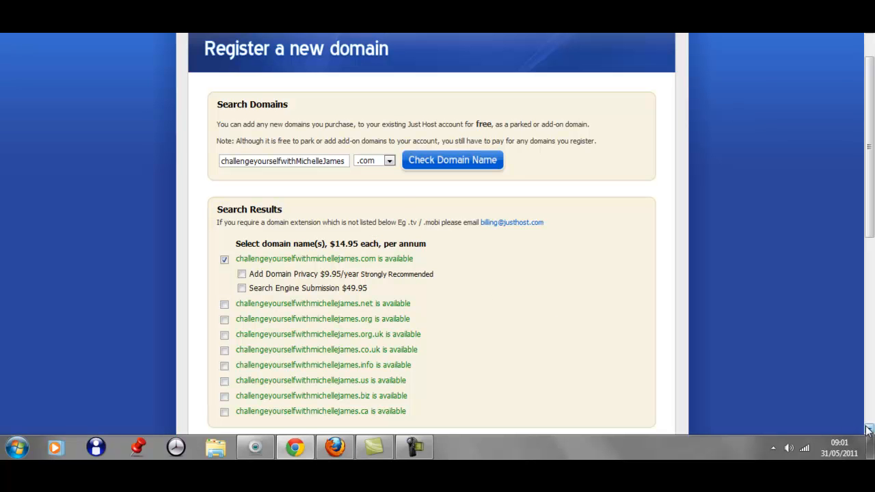
- Scroll down to the Payment Information form and Complete button
{"action": "scroll", "scroll_direction": "down", "scroll_amount": 3}
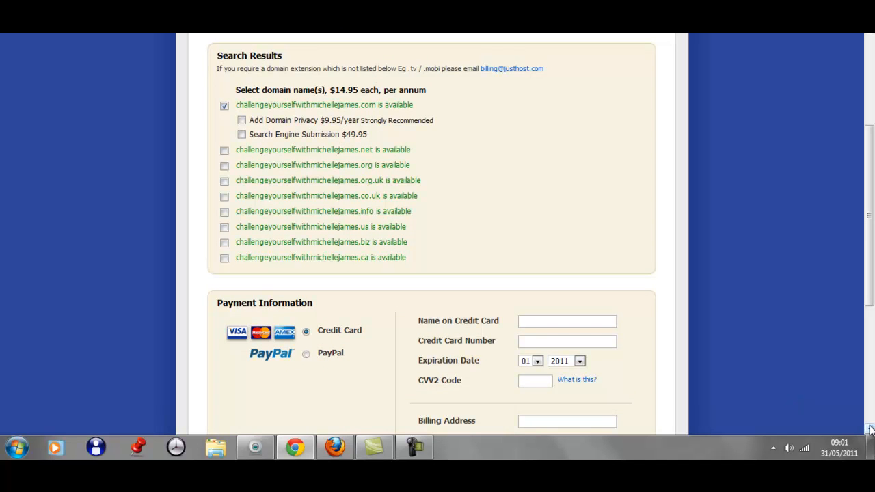
{"action": "scroll", "scroll_direction": "down", "scroll_amount": 3}
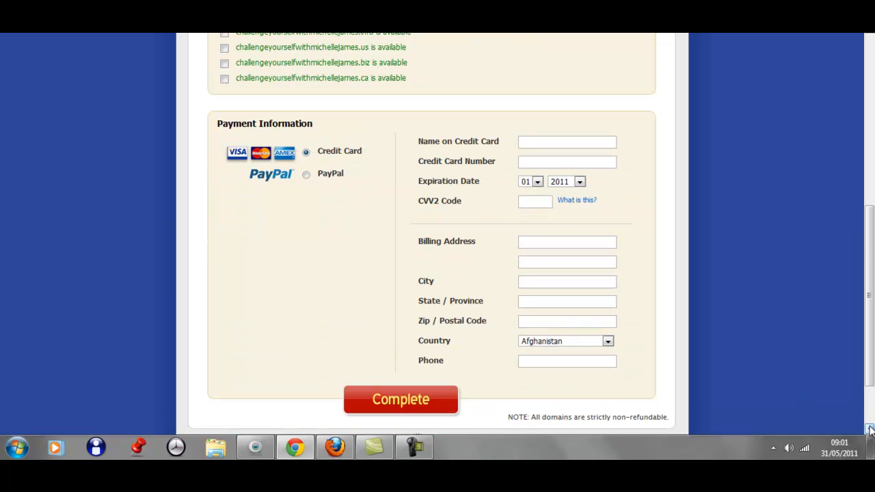
{"action": "mouse_move", "coordinate": [414, 447]}
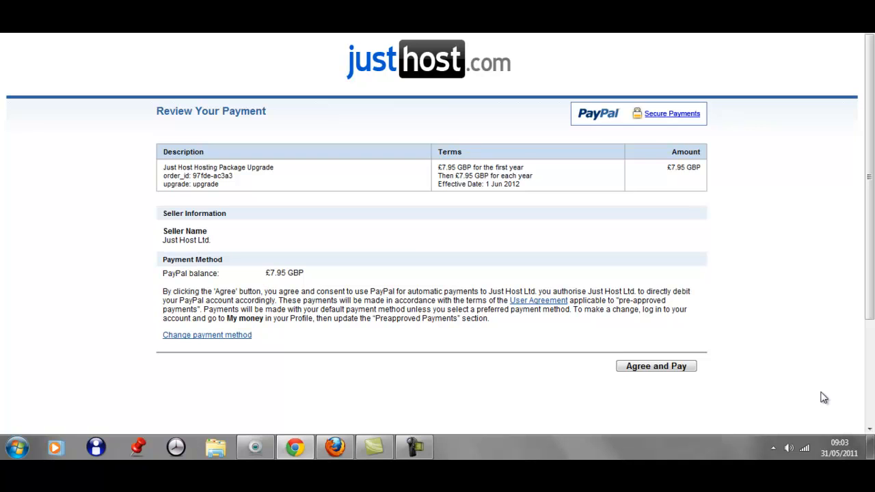
{"action": "mouse_move", "coordinate": [753, 228]}
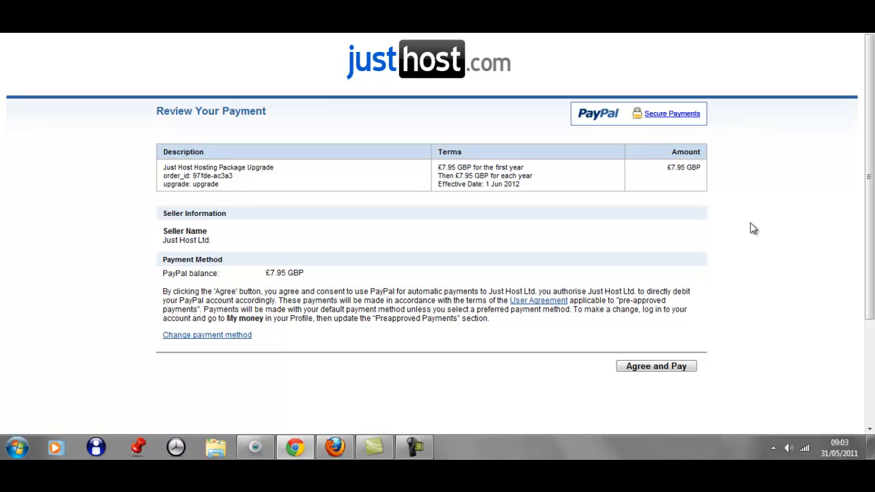
{"action": "mouse_move", "coordinate": [690, 193]}
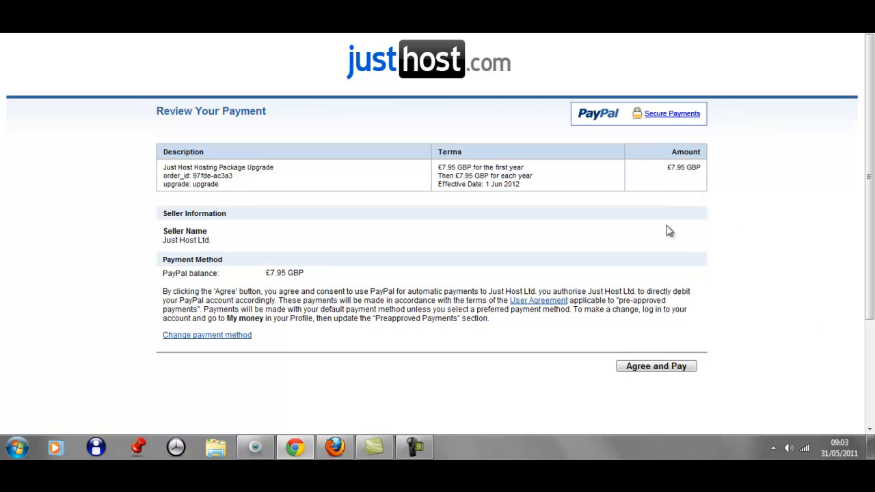
- Pay £7.95 through PayPal and return to Just Host Ltd
{"action": "left_click", "coordinate": [655, 366]}
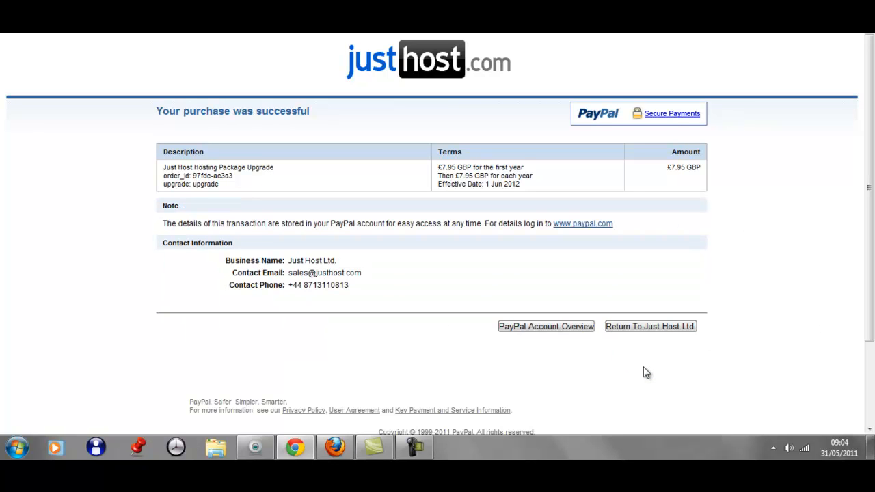
{"action": "mouse_move", "coordinate": [643, 373]}
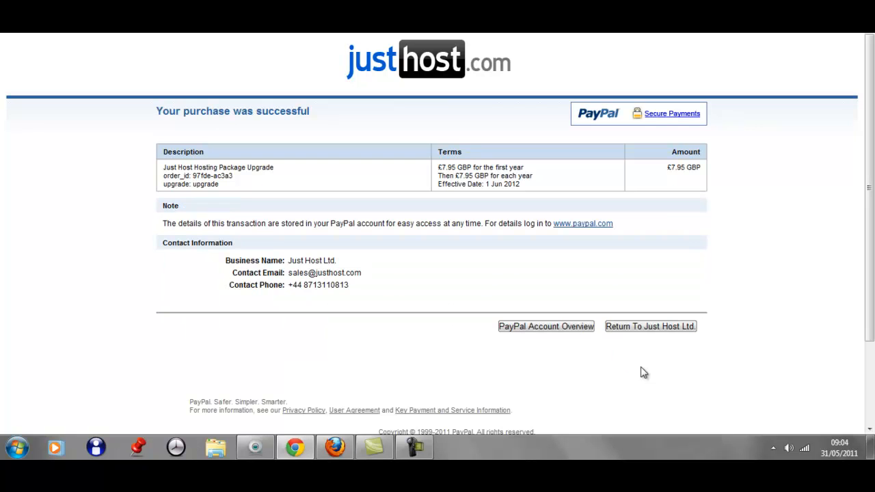
{"action": "left_click", "coordinate": [649, 326]}
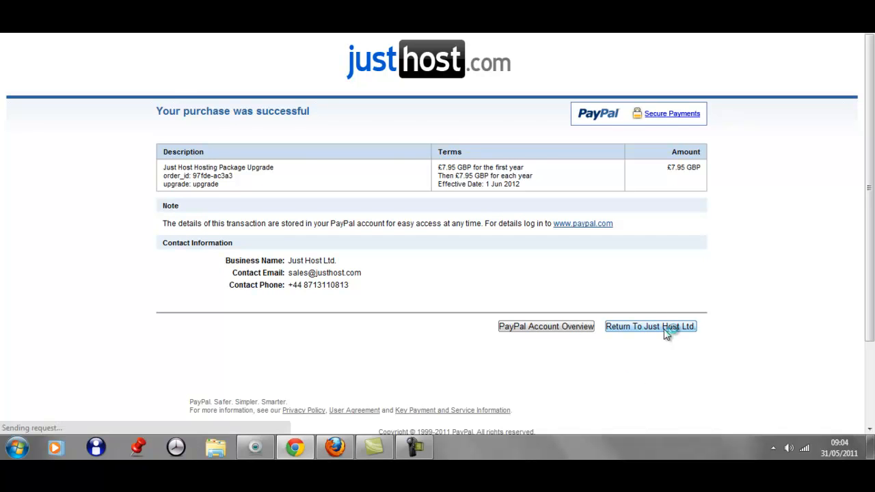
{"action": "left_click", "coordinate": [650, 326]}
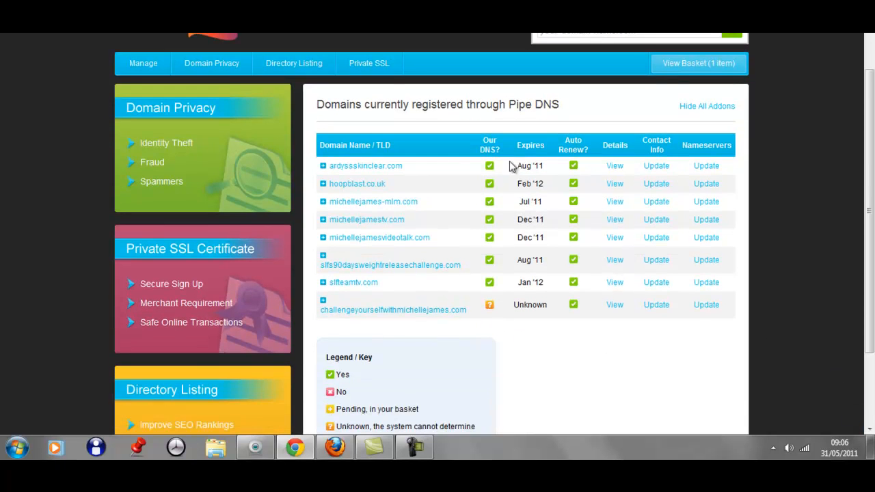
{"action": "mouse_move", "coordinate": [495, 316]}
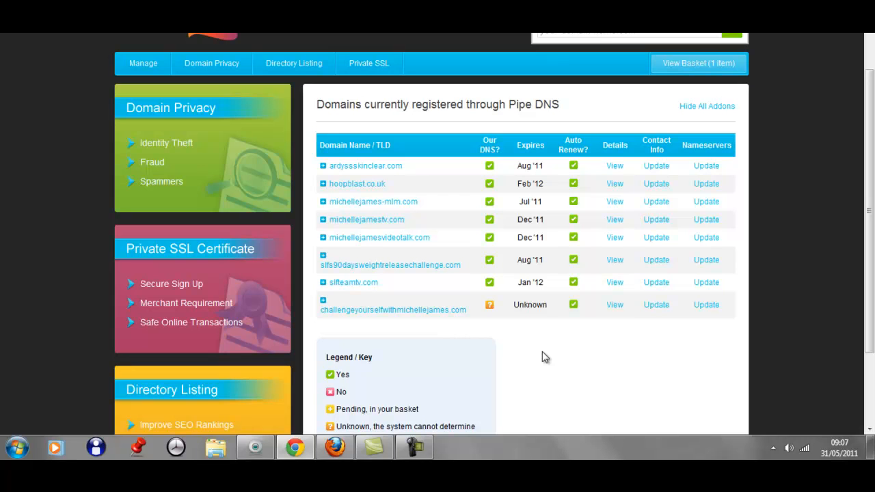
{"action": "mouse_move", "coordinate": [633, 338]}
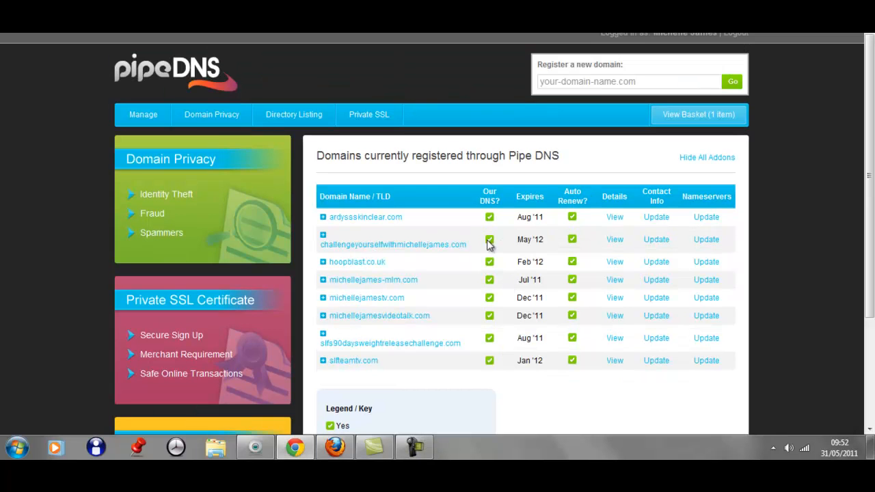
{"action": "mouse_move", "coordinate": [491, 253]}
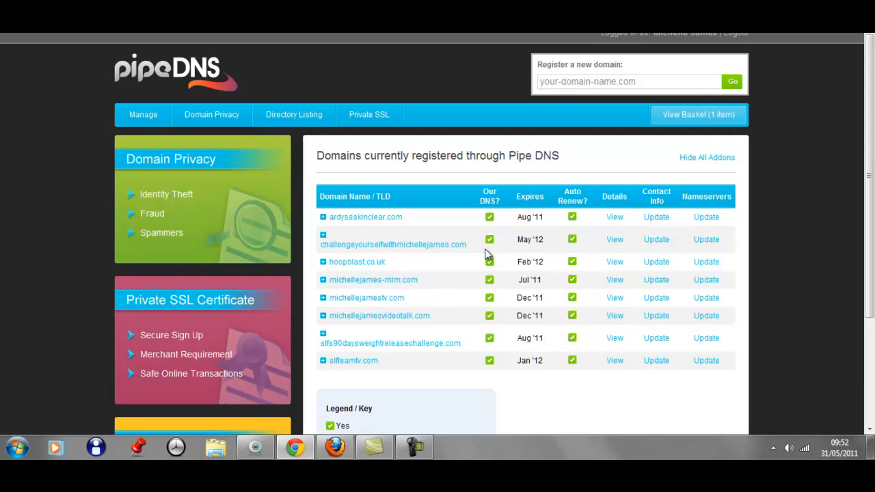
- Verify the new .com domain is active until May '12 and enter the control panel
{"action": "left_click", "coordinate": [413, 447]}
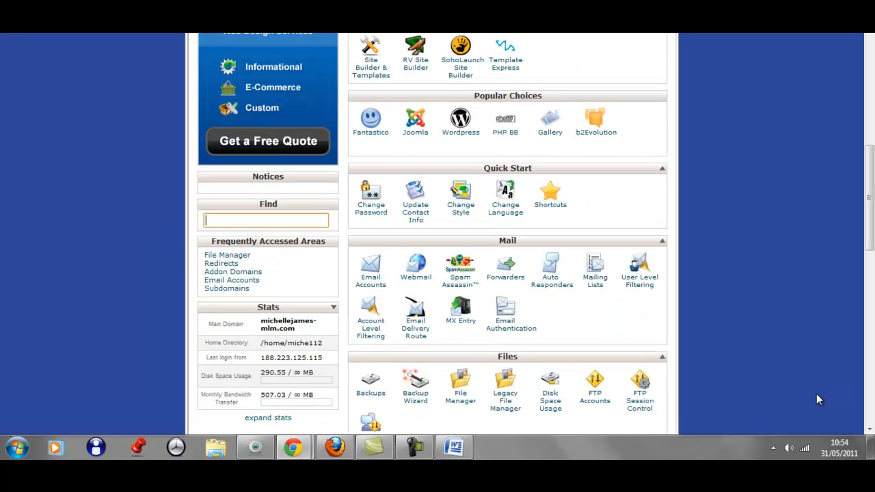
{"action": "mouse_move", "coordinate": [460, 123]}
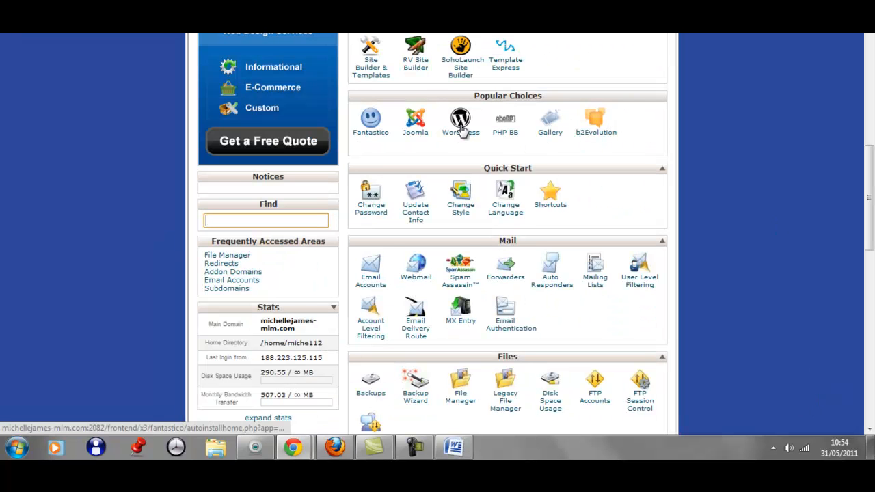
- Launch Fantastico's WordPress installer from cPanel's Popular Choices
{"action": "left_click", "coordinate": [460, 123]}
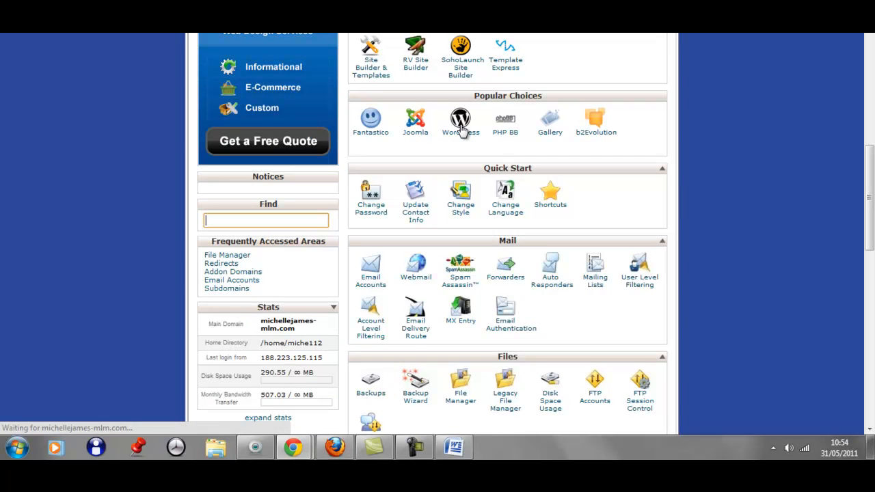
{"action": "left_click", "coordinate": [460, 119]}
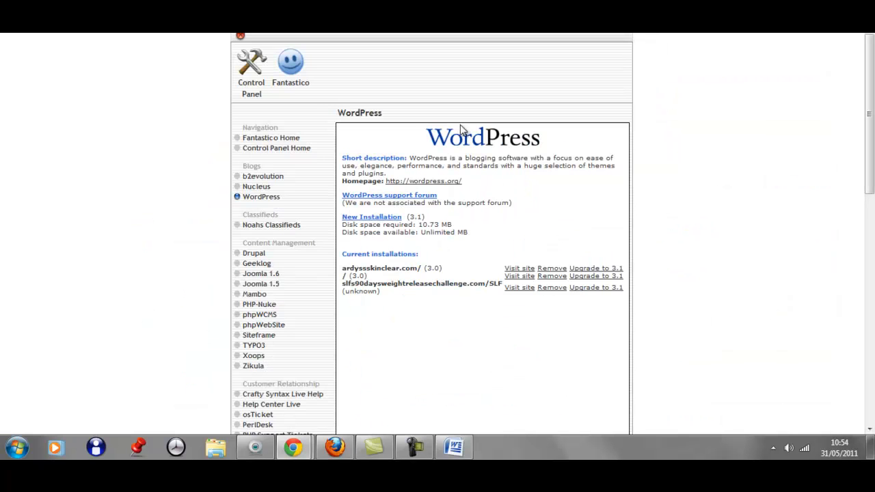
{"action": "mouse_move", "coordinate": [371, 216]}
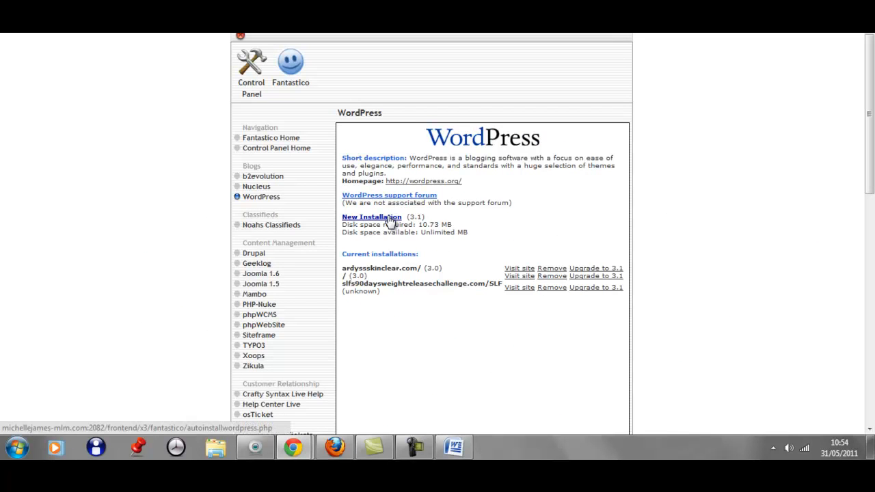
- Start a New Installation of WordPress in Fantastico
{"action": "left_click", "coordinate": [371, 217]}
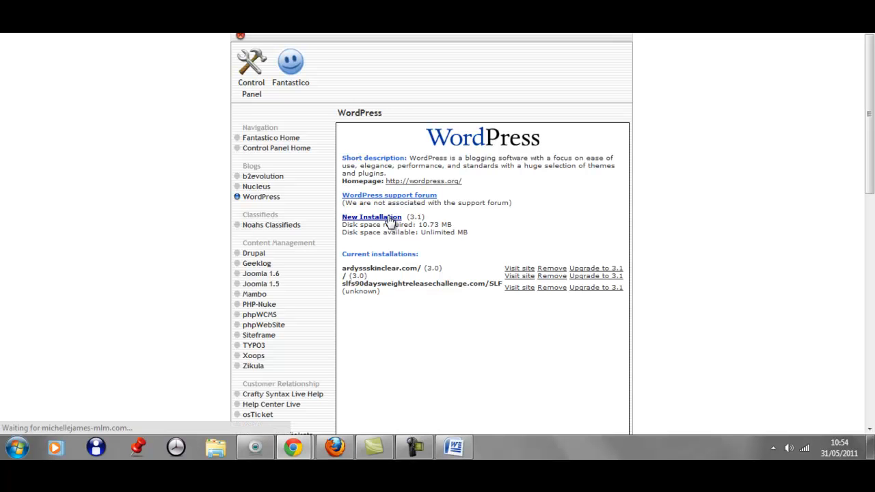
{"action": "left_click", "coordinate": [372, 217]}
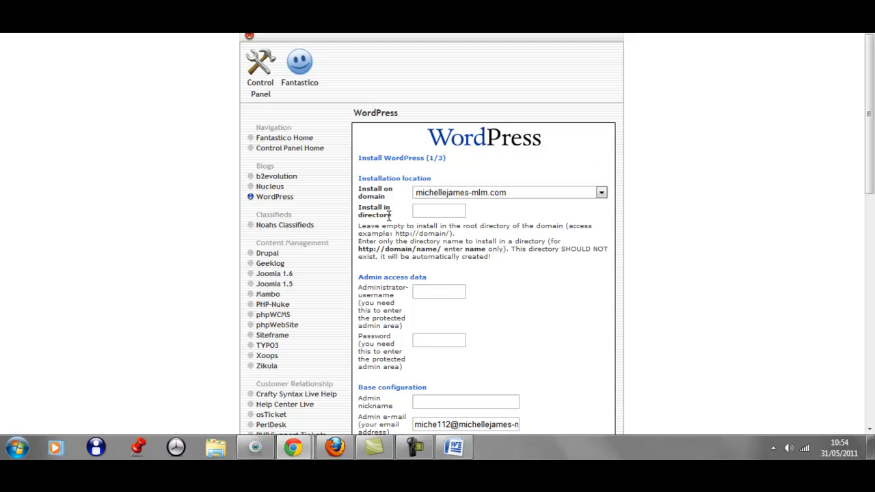
- Target challengeyourselfwithmichellejames.com as the WordPress installation domain
{"action": "left_click", "coordinate": [600, 192]}
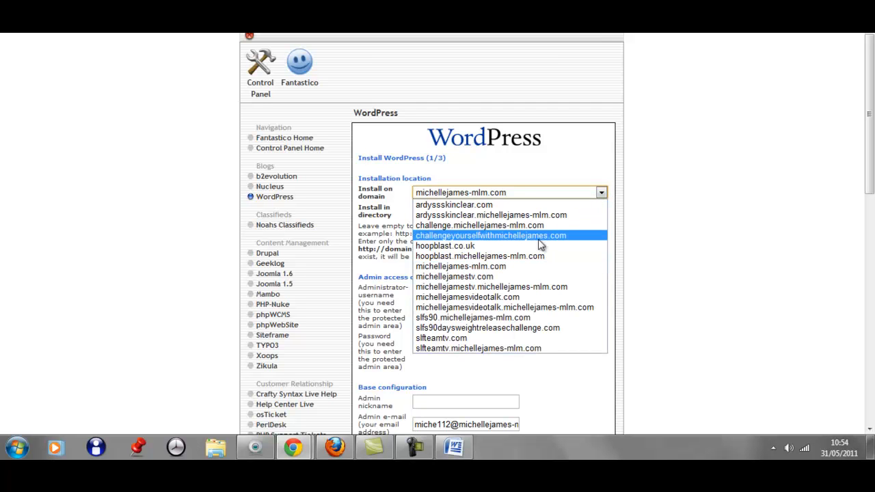
{"action": "mouse_move", "coordinate": [545, 239]}
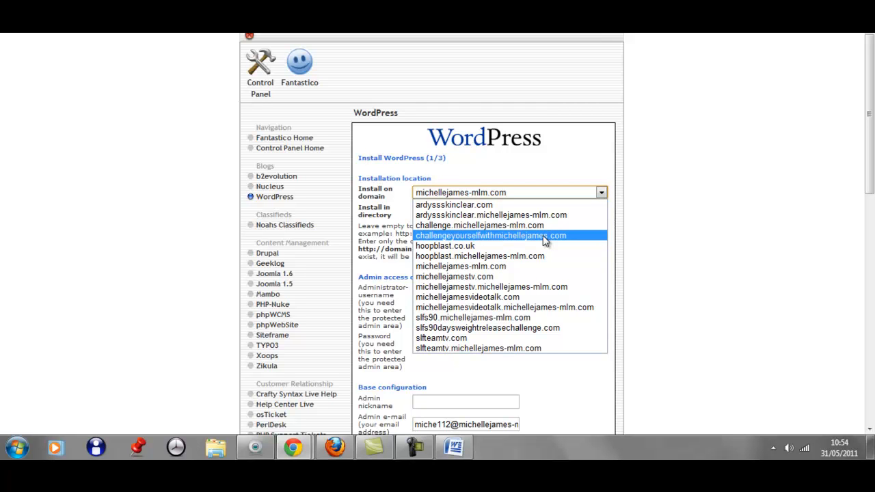
{"action": "left_click", "coordinate": [488, 236]}
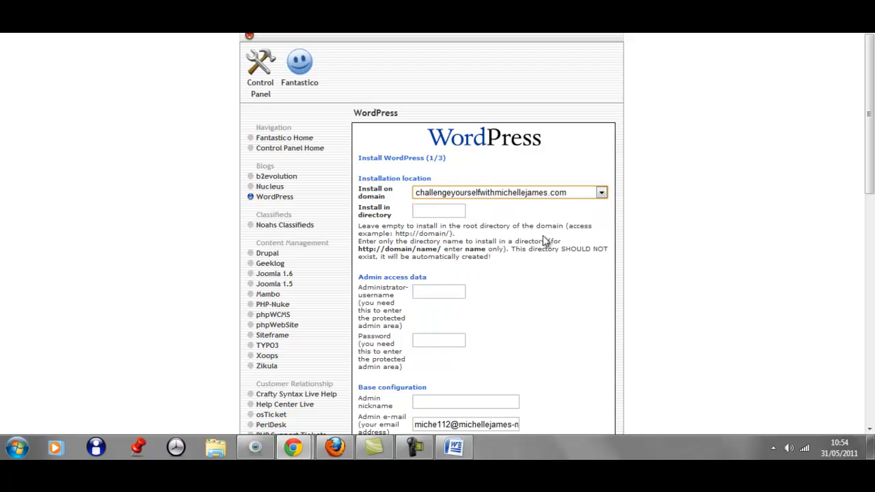
{"action": "mouse_move", "coordinate": [576, 312]}
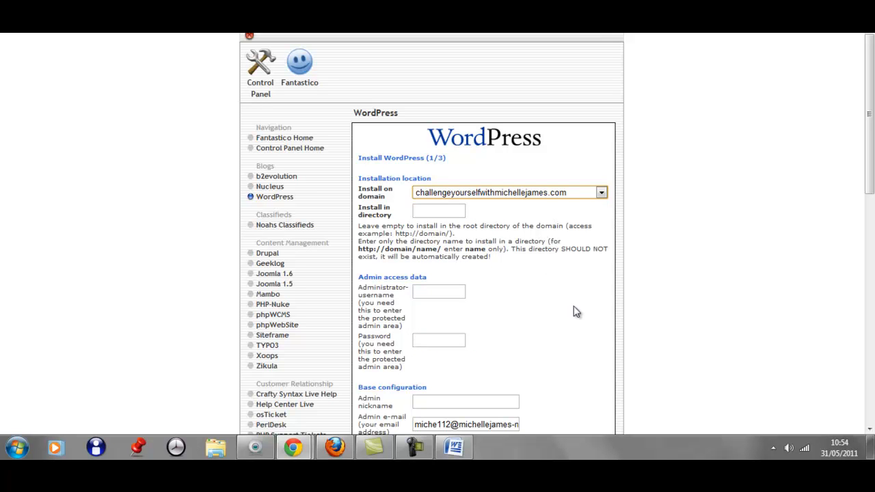
{"action": "scroll", "scroll_direction": "down", "scroll_amount": 3}
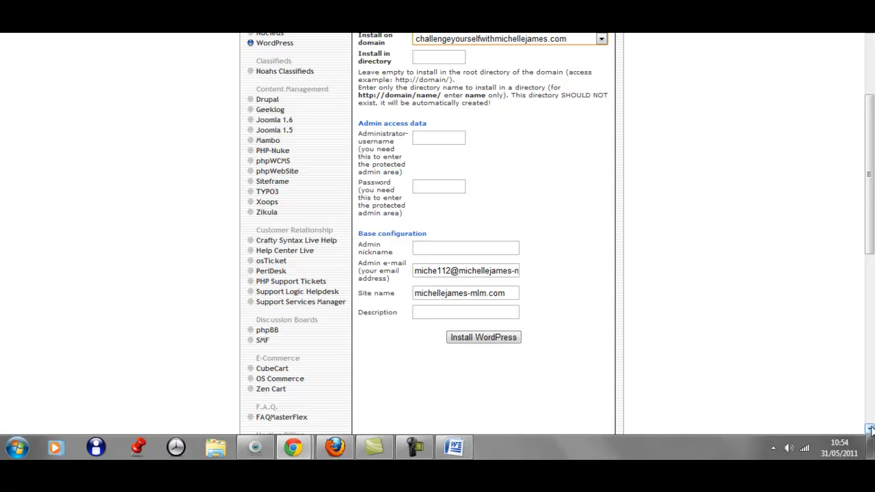
{"action": "mouse_move", "coordinate": [538, 329]}
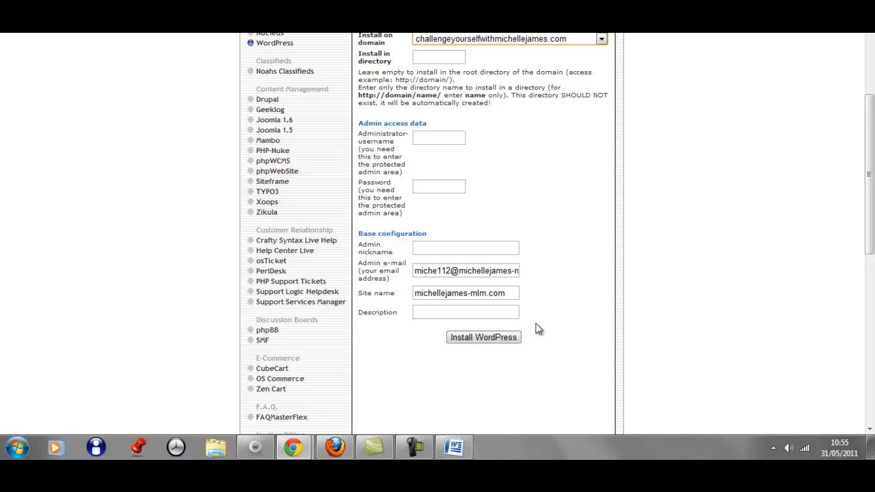
- Enter admin username 'Challenge' and a nickname, then submit Install WordPress
{"action": "left_click", "coordinate": [438, 137]}
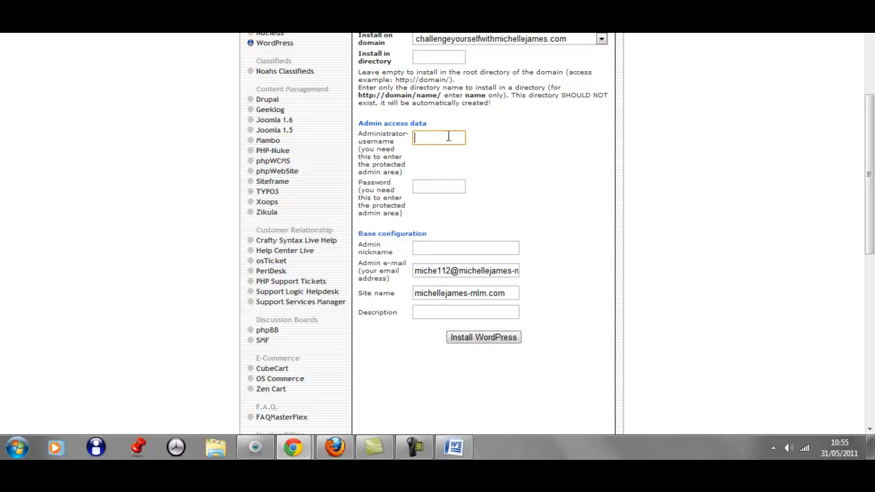
{"action": "type", "text": "cha"}
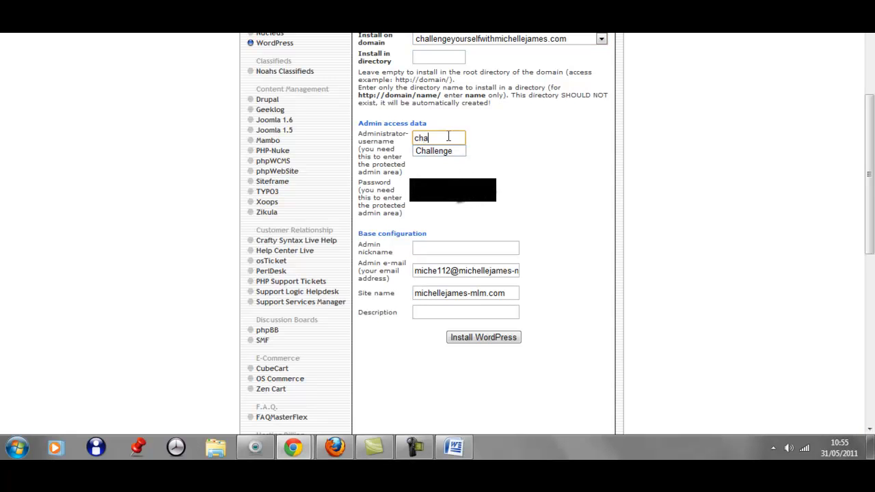
{"action": "left_click", "coordinate": [434, 150]}
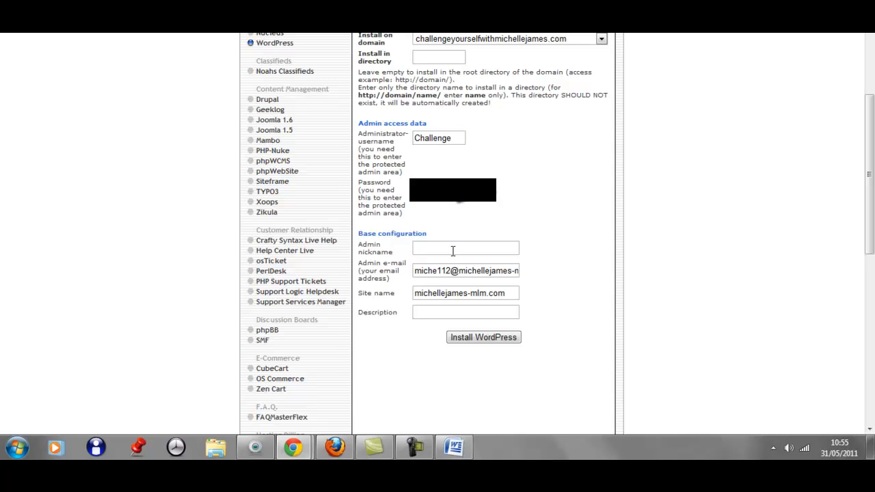
{"action": "left_click", "coordinate": [465, 248]}
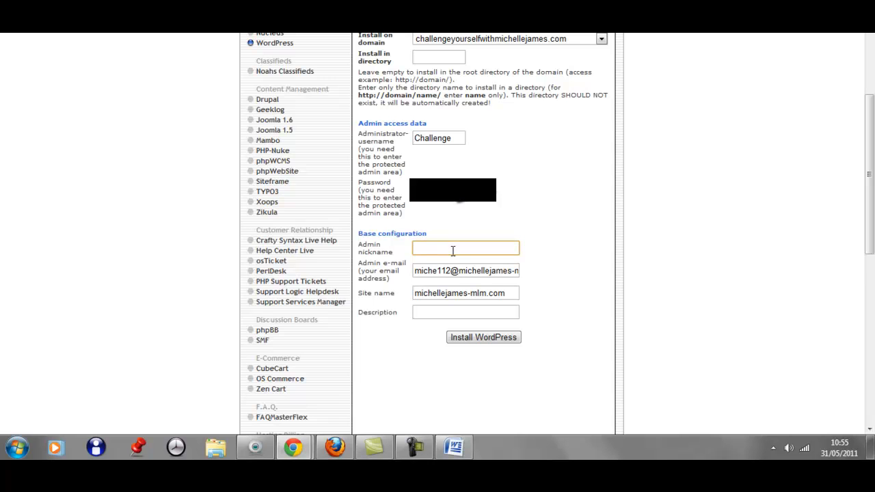
{"action": "type", "text": "challen"}
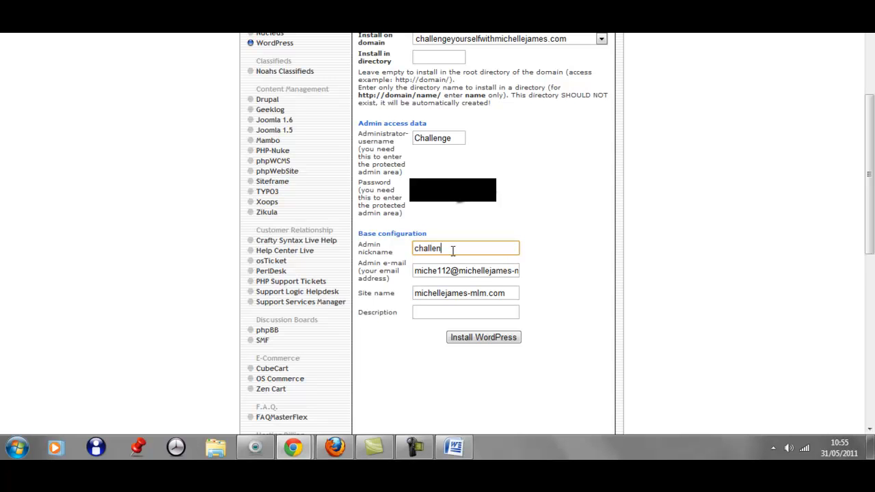
{"action": "type", "text": "ge"}
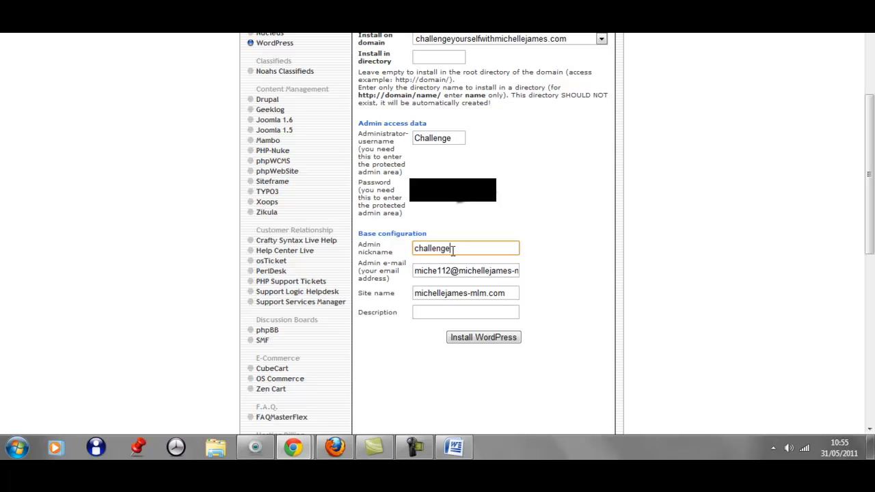
{"action": "left_click", "coordinate": [483, 337]}
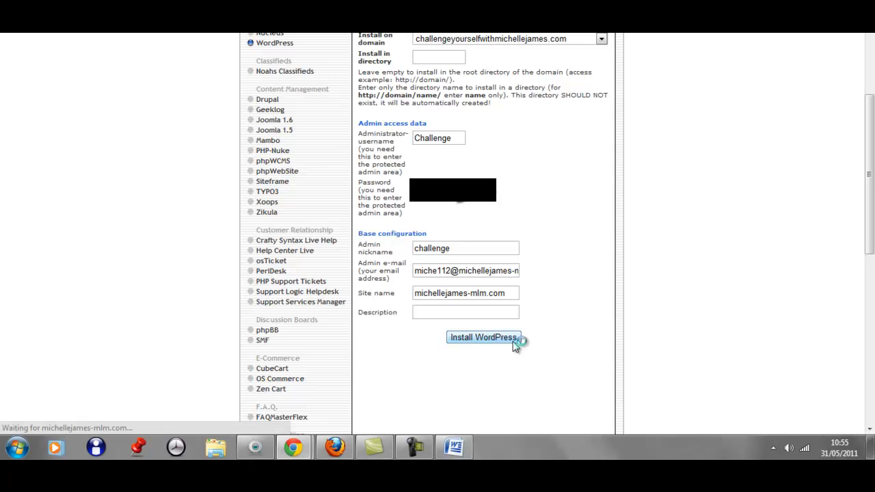
{"action": "left_click", "coordinate": [483, 337]}
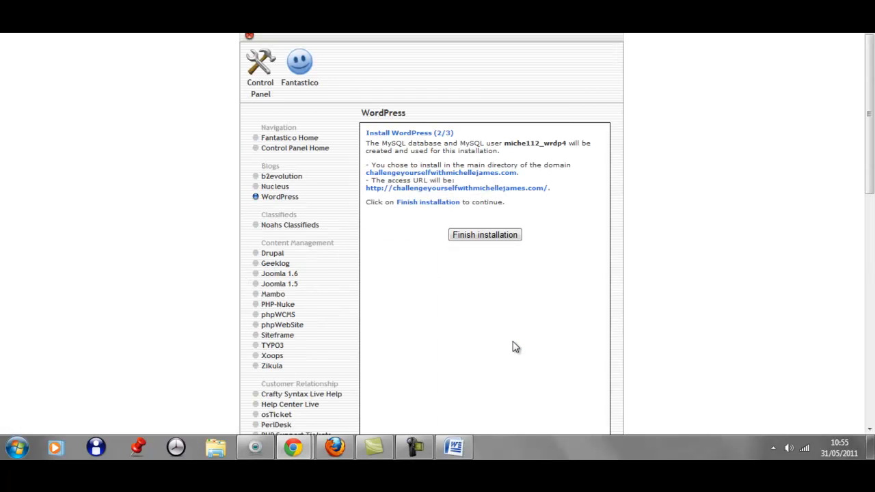
{"action": "mouse_move", "coordinate": [499, 248]}
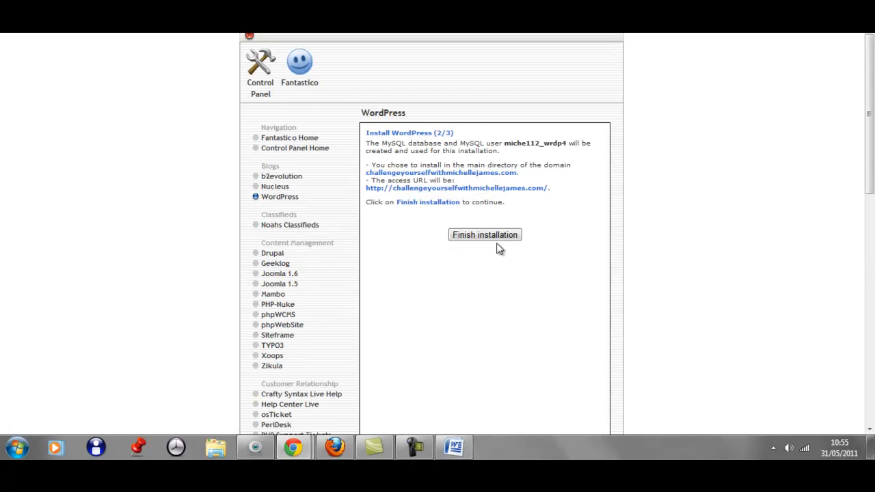
- Finish the WordPress installation to reach step 3 with the admin area details
{"action": "left_click", "coordinate": [485, 234]}
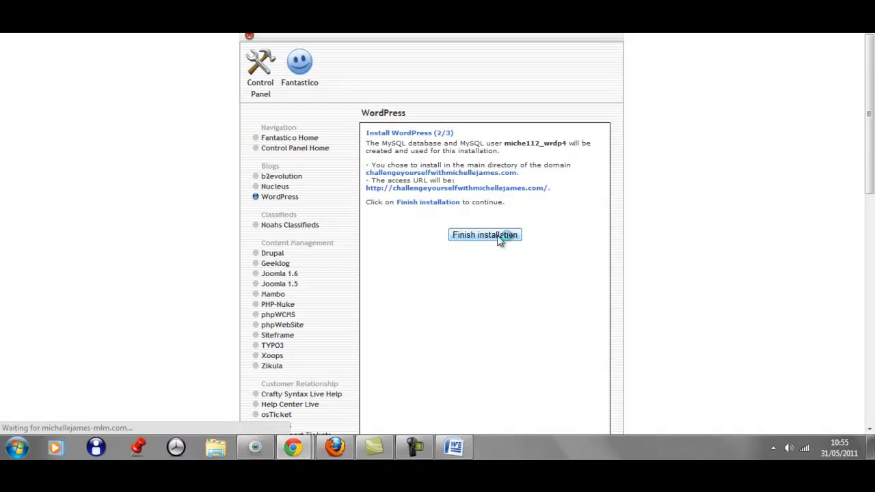
{"action": "left_click", "coordinate": [485, 234]}
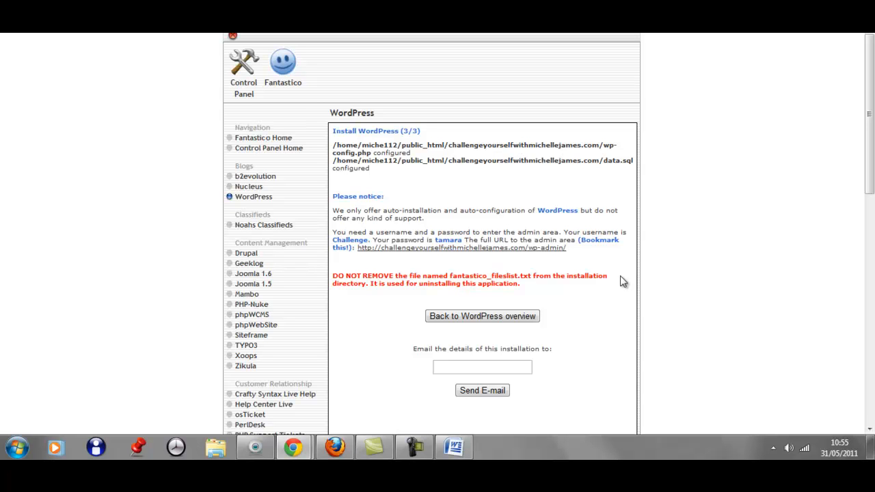
{"action": "mouse_move", "coordinate": [554, 262]}
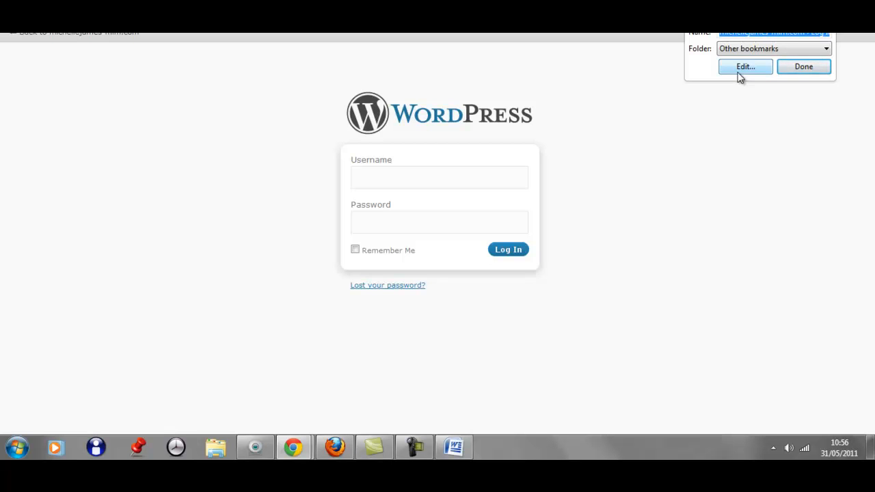
- Bookmark the WordPress login page under the name 'Challnge site'
{"action": "left_click", "coordinate": [744, 66]}
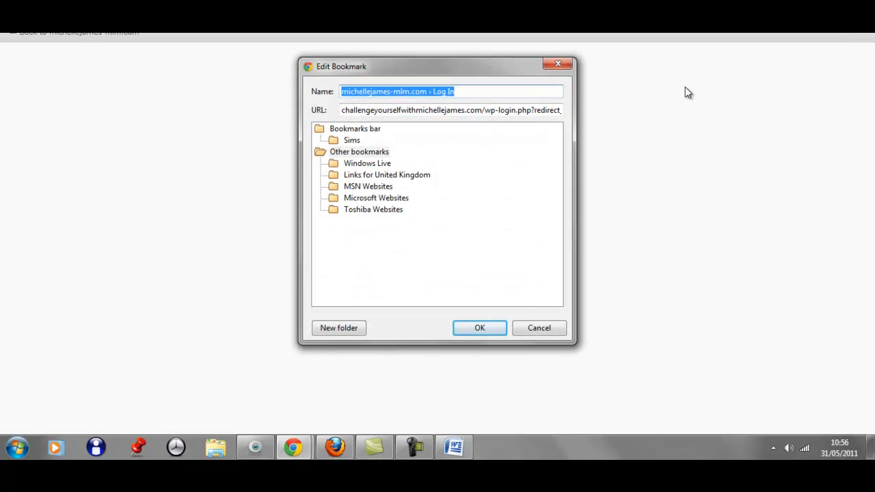
{"action": "type", "text": "Chall"}
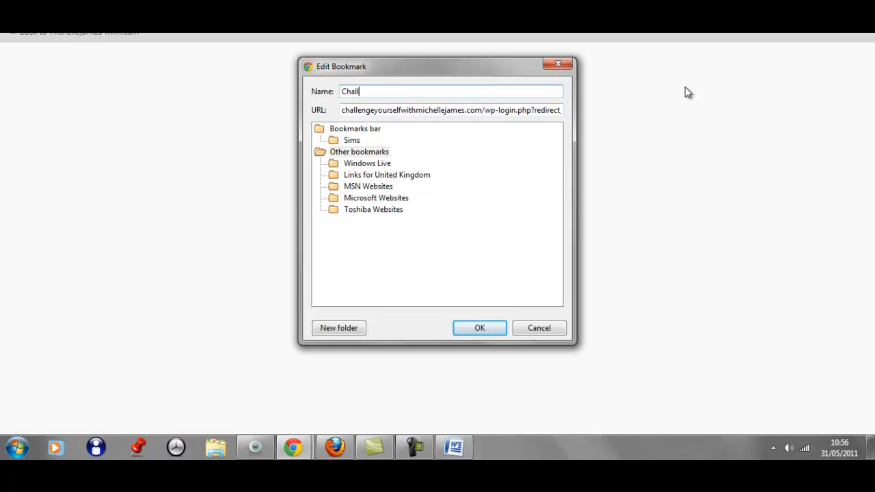
{"action": "type", "text": "nge"}
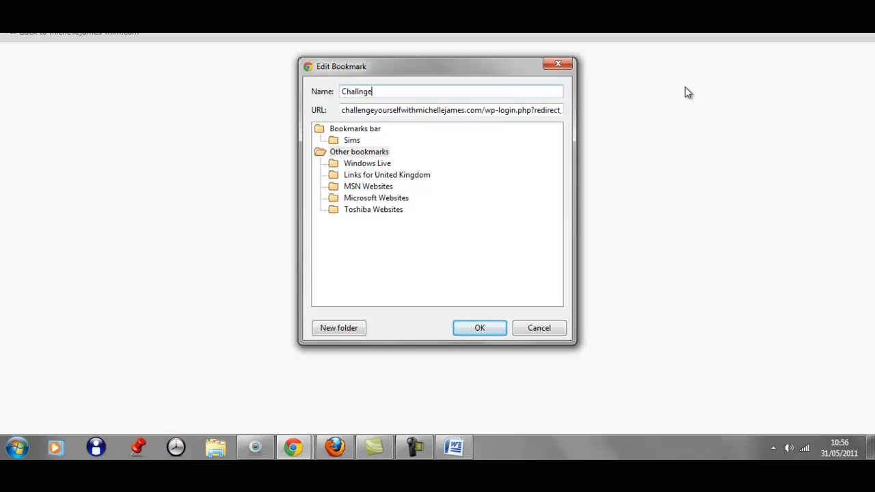
{"action": "type", "text": "site"}
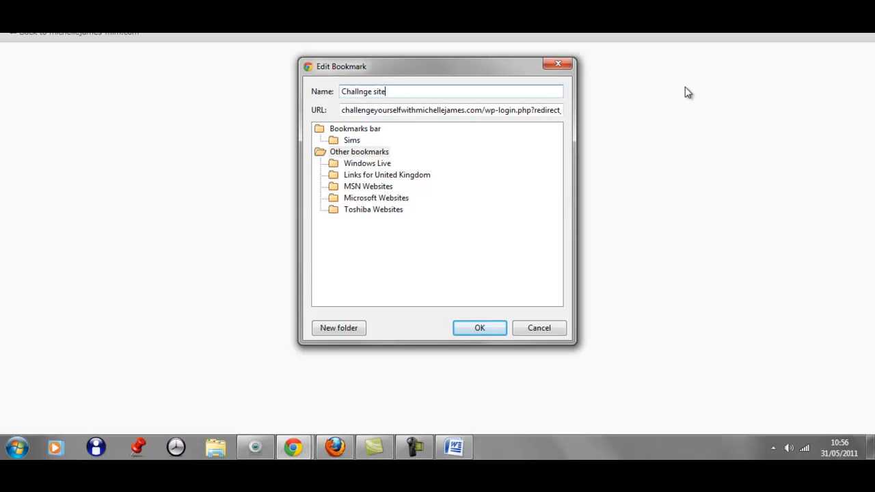
{"action": "mouse_move", "coordinate": [453, 311]}
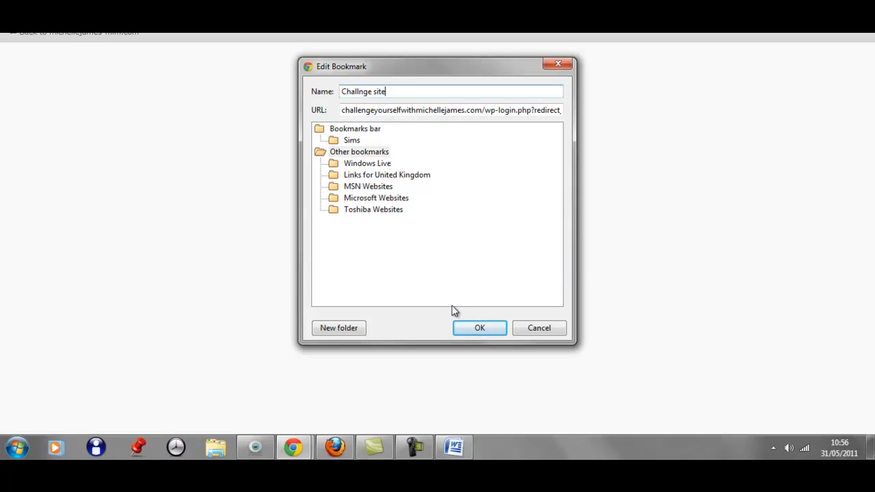
{"action": "left_click", "coordinate": [479, 328]}
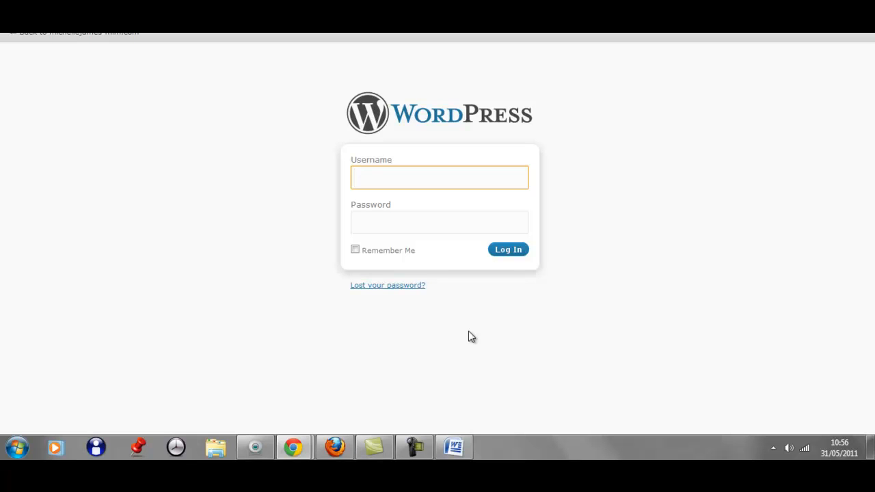
- Fill in the suggested admin username and password, then log in to the Dashboard
{"action": "type", "text": "c"}
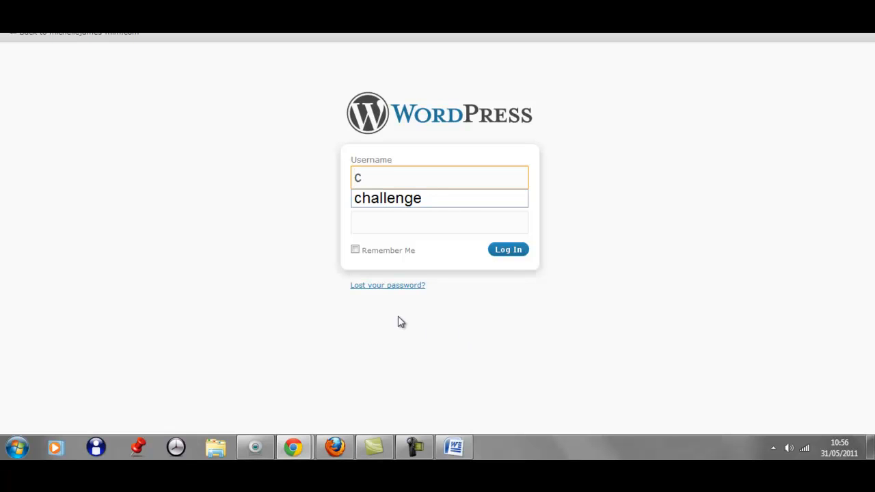
{"action": "left_click", "coordinate": [388, 197]}
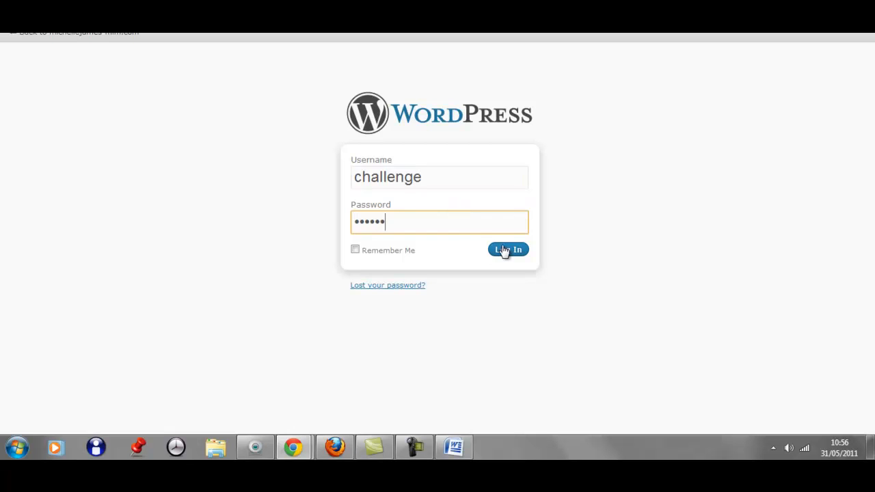
{"action": "left_click", "coordinate": [508, 249]}
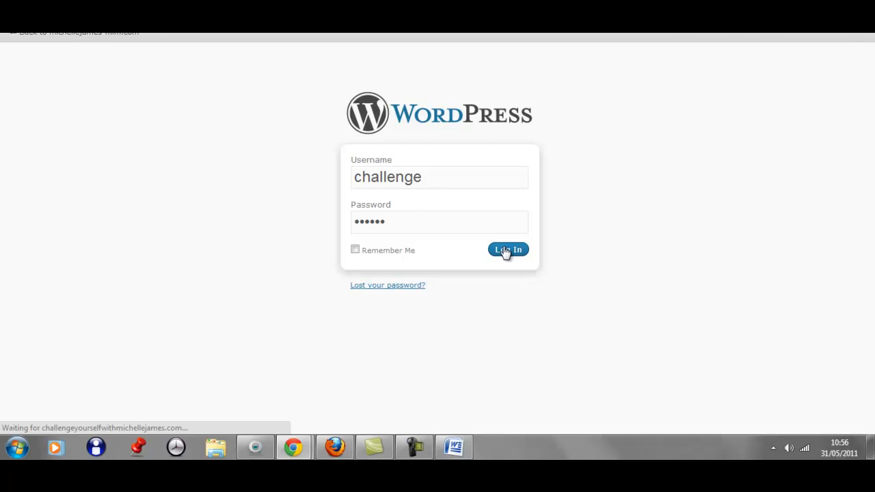
{"action": "left_click", "coordinate": [508, 249]}
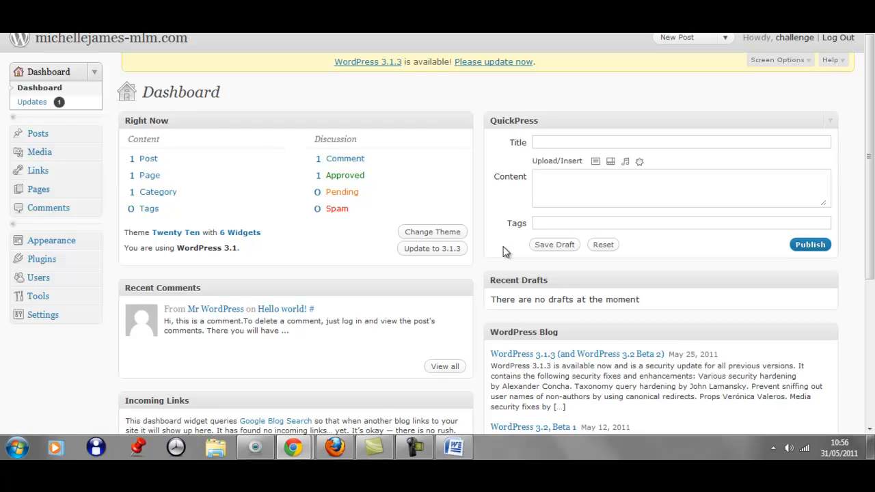
{"action": "mouse_move", "coordinate": [378, 275]}
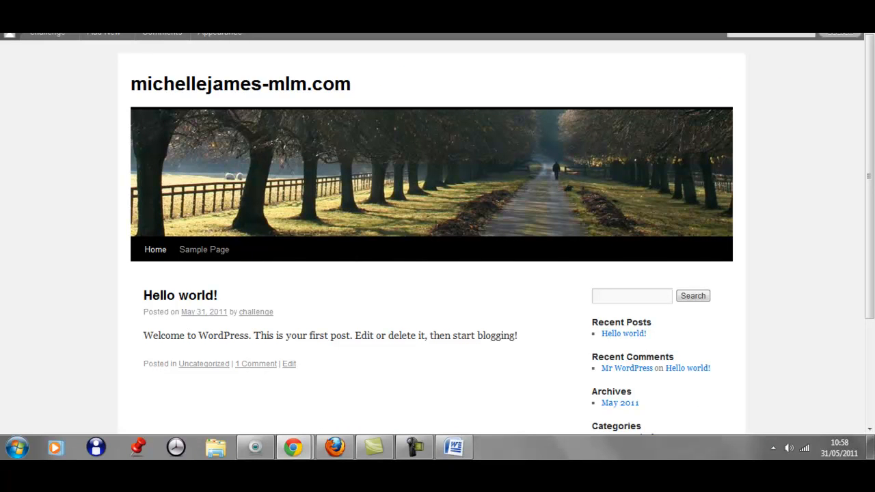
- Scroll down the live blog front page to view the 'Hello world!' post
{"action": "scroll", "scroll_direction": "down", "scroll_amount": 3}
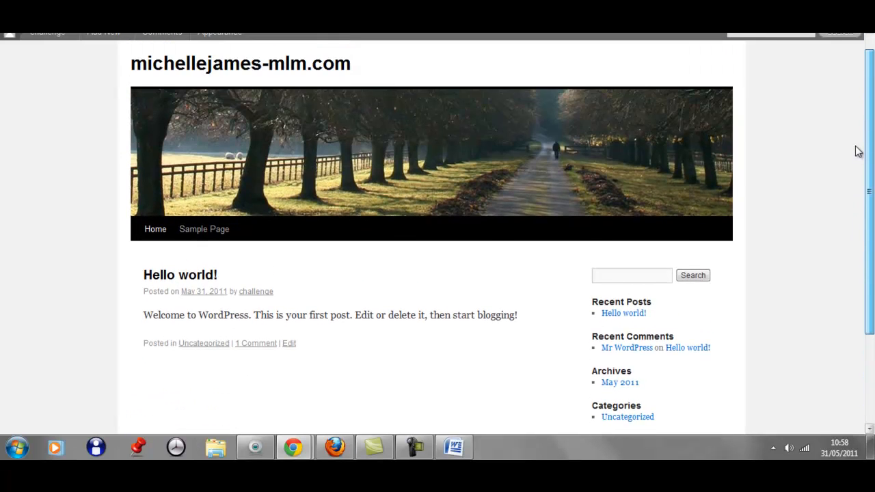
{"action": "scroll", "scroll_direction": "down", "scroll_amount": 3}
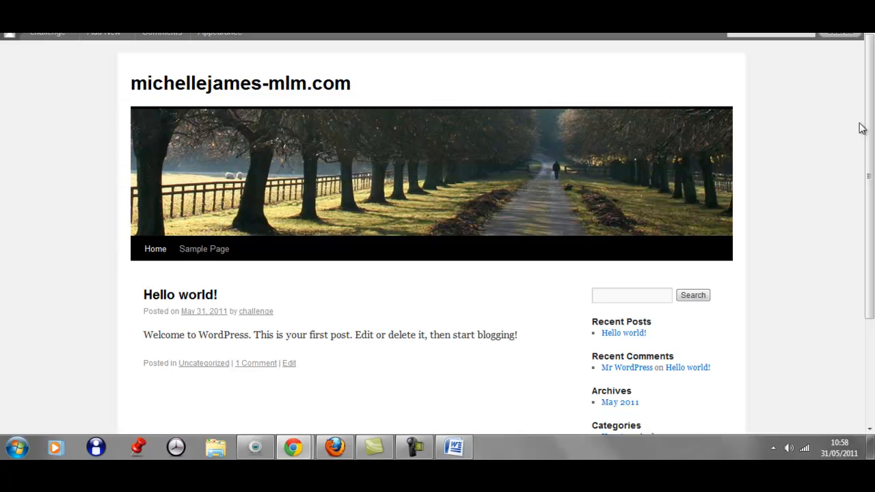
{"action": "mouse_move", "coordinate": [696, 93]}
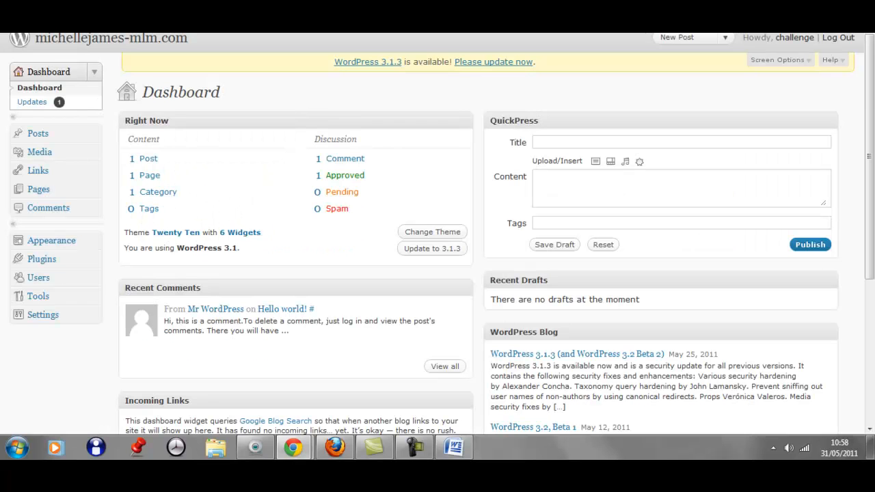
{"action": "mouse_move", "coordinate": [231, 169]}
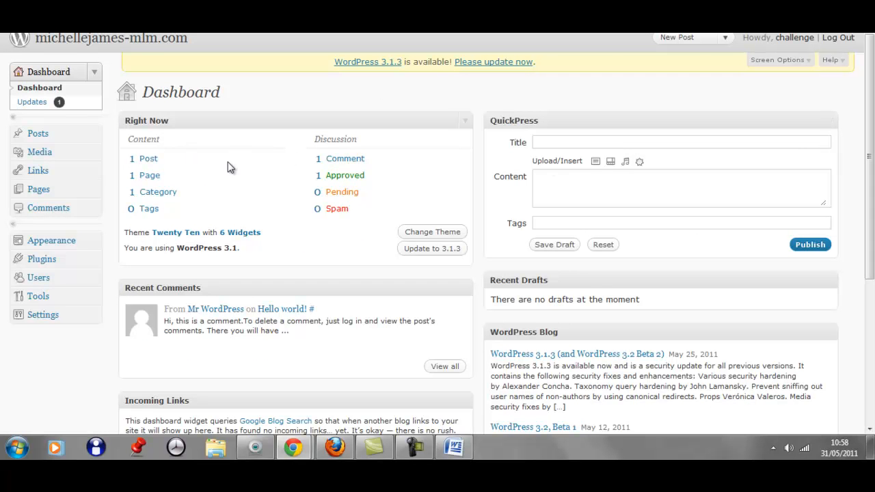
{"action": "mouse_move", "coordinate": [190, 185]}
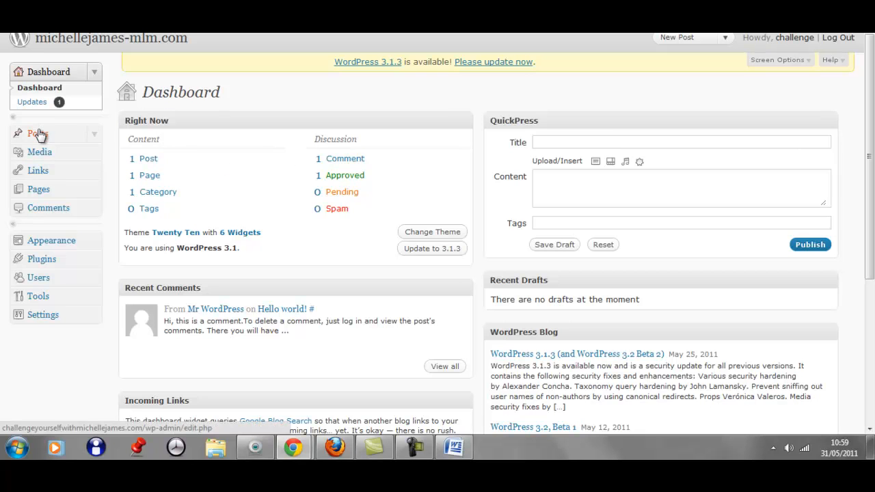
- Go to the posts list and open 'Hello world!' in the Edit Post screen
{"action": "left_click", "coordinate": [37, 134]}
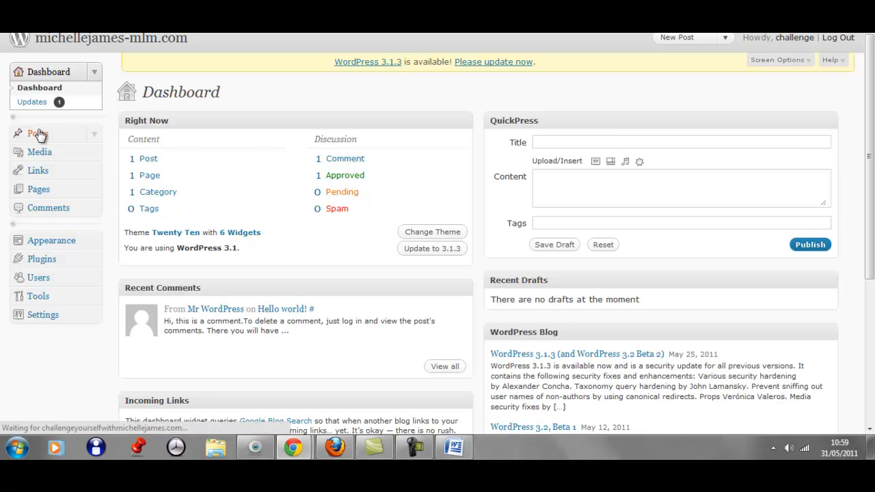
{"action": "left_click", "coordinate": [37, 134]}
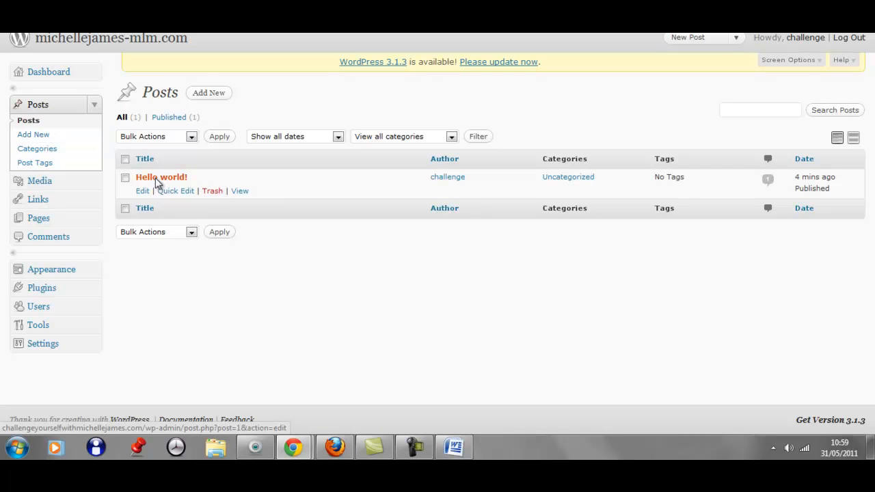
{"action": "left_click", "coordinate": [161, 177]}
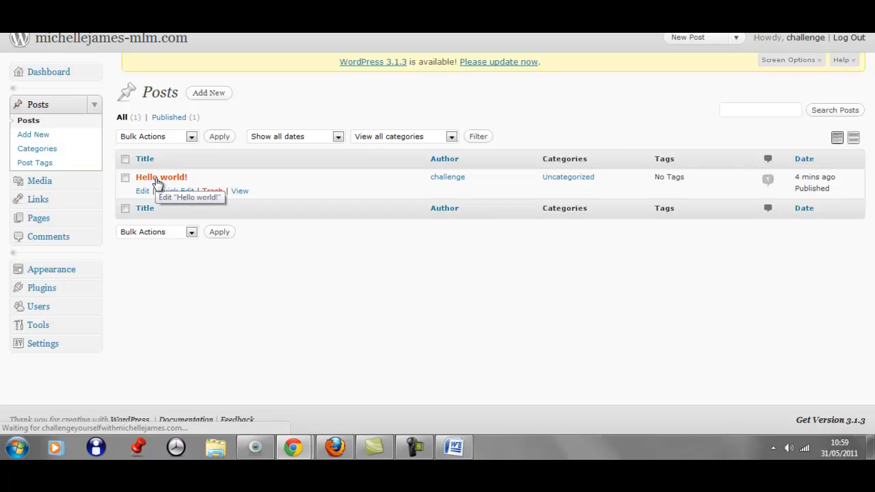
{"action": "left_click", "coordinate": [161, 177]}
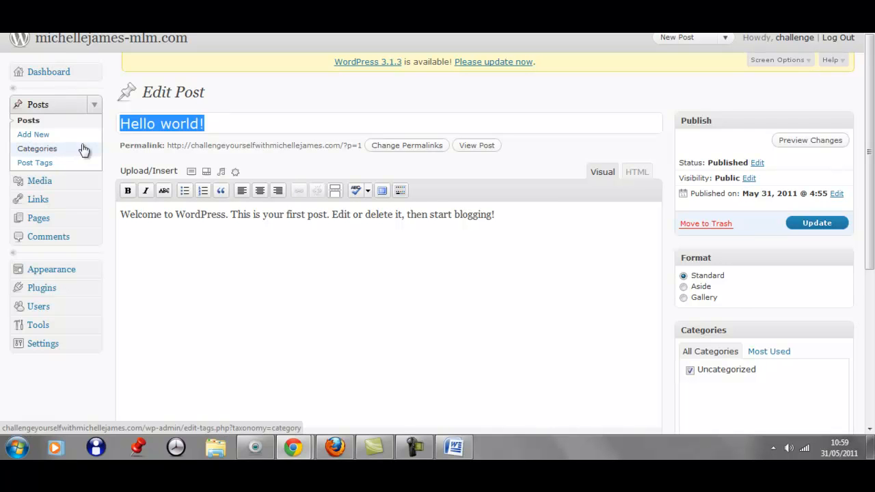
- Title the post 'Testing' and replace its body with 'This is just an example of how to use your blog dashboard.'
{"action": "type", "text": "Test"}
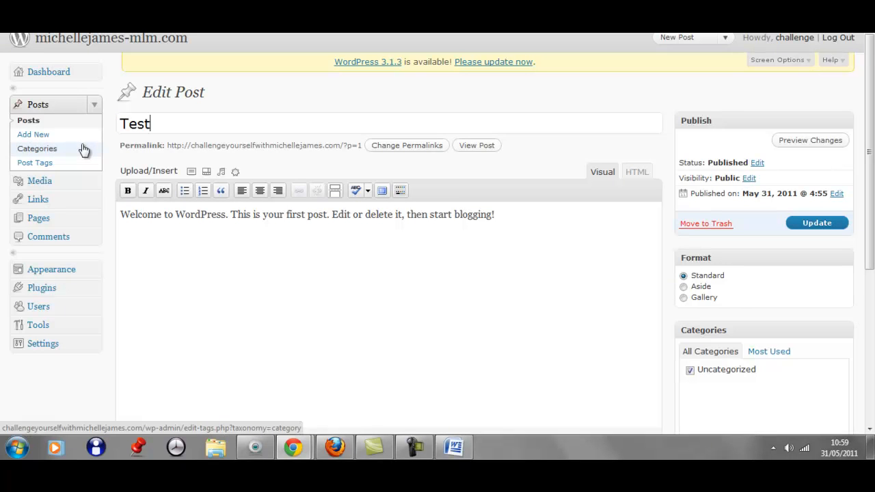
{"action": "type", "text": "ing"}
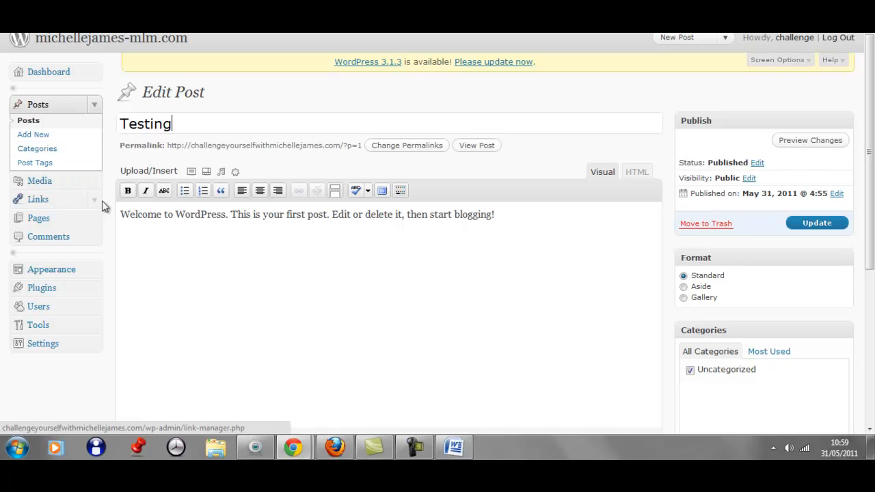
{"action": "left_click_drag", "start_coordinate": [395, 214], "coordinate": [494, 214]}
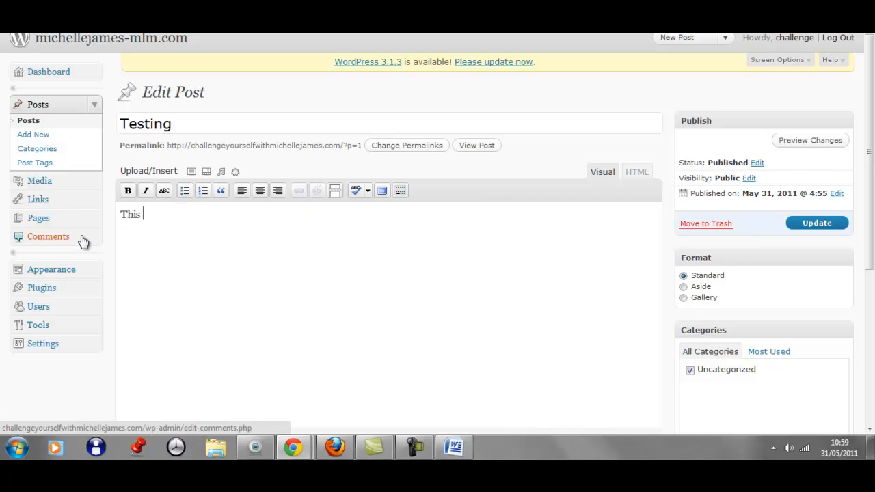
{"action": "type", "text": "is just an"}
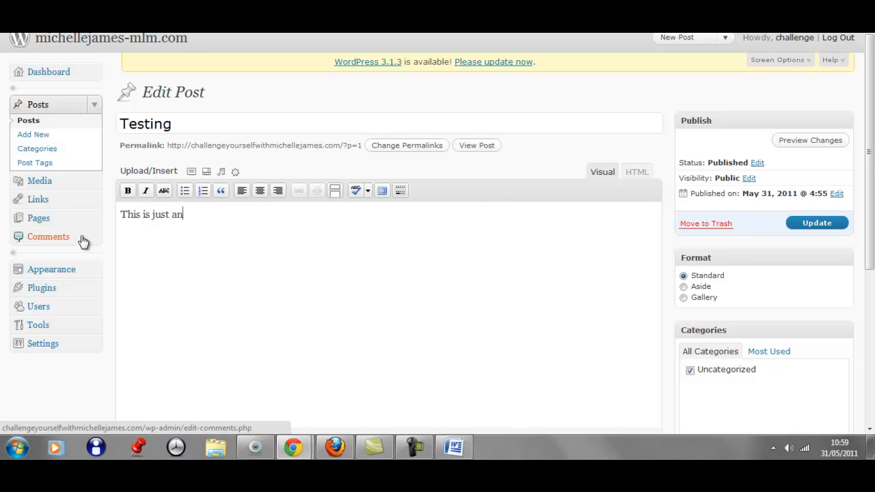
{"action": "type", "text": "example of"}
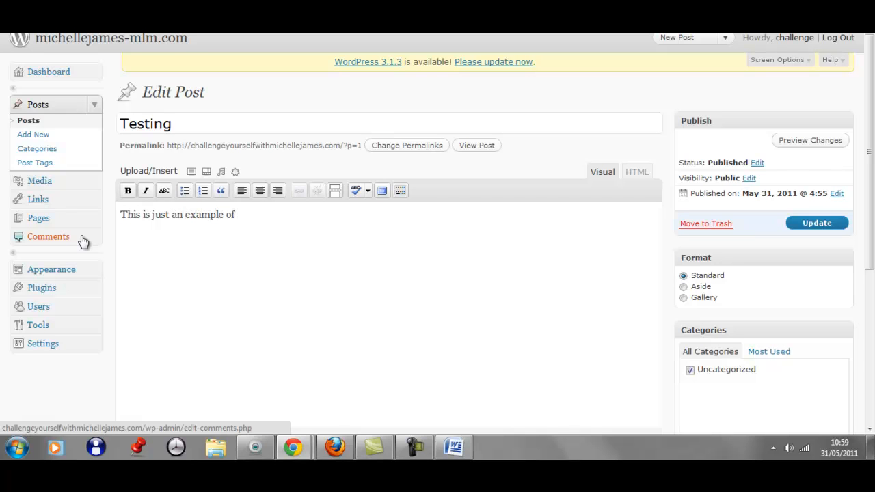
{"action": "type", "text": "how to use"}
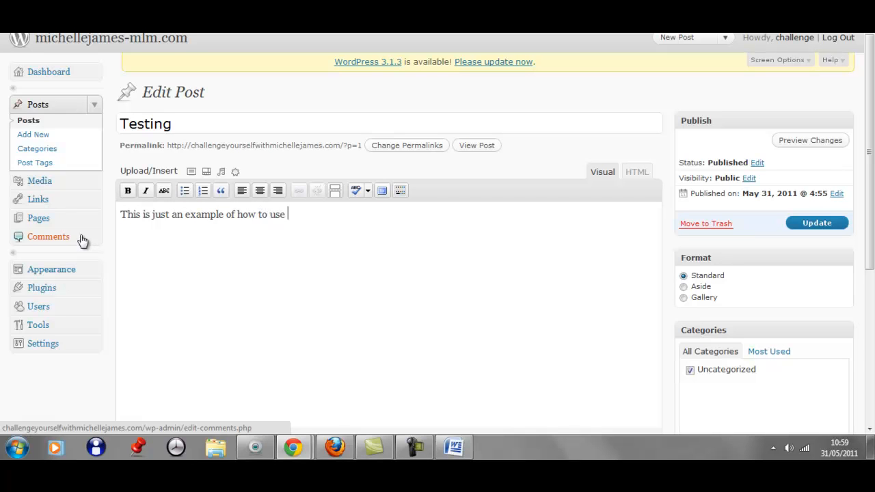
{"action": "type", "text": "your blo"}
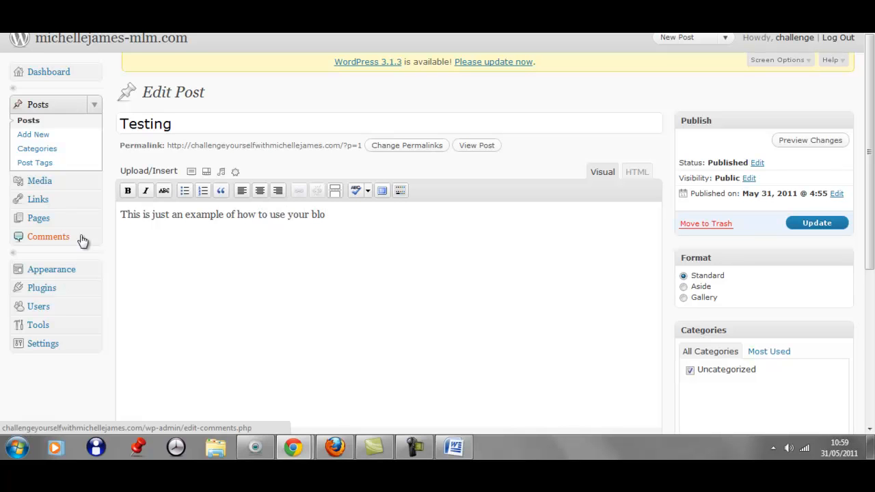
{"action": "type", "text": "g da"}
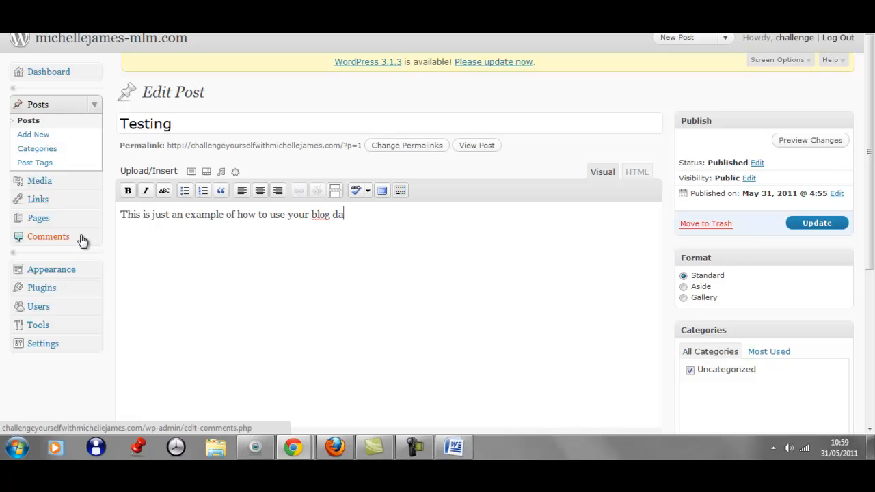
{"action": "type", "text": "shboard."}
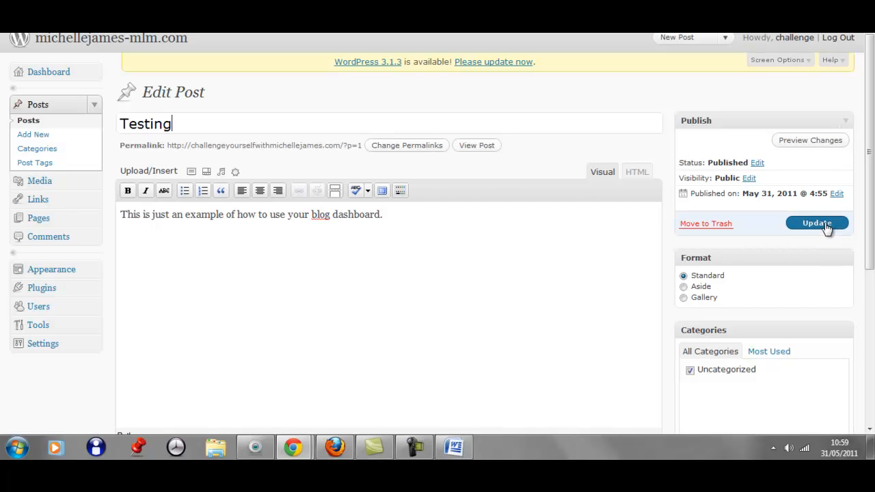
- Update the Testing post until the 'Post updated' notice appears
{"action": "left_click", "coordinate": [816, 223]}
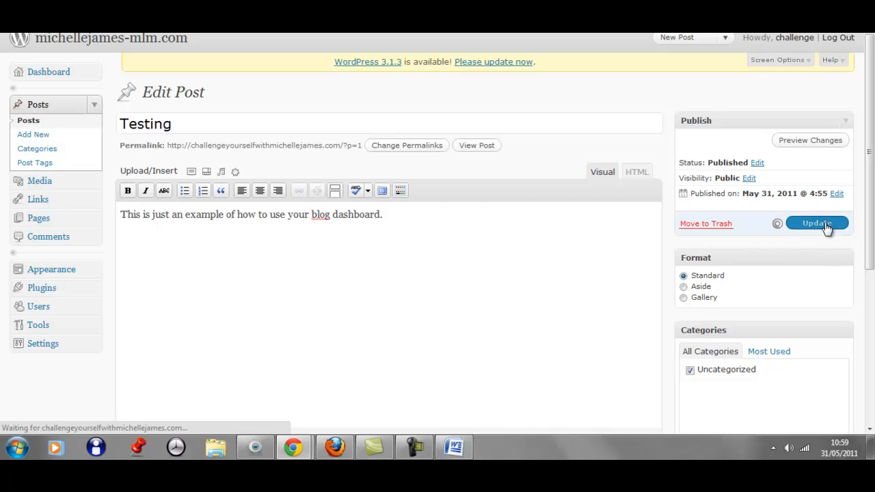
{"action": "left_click", "coordinate": [145, 124]}
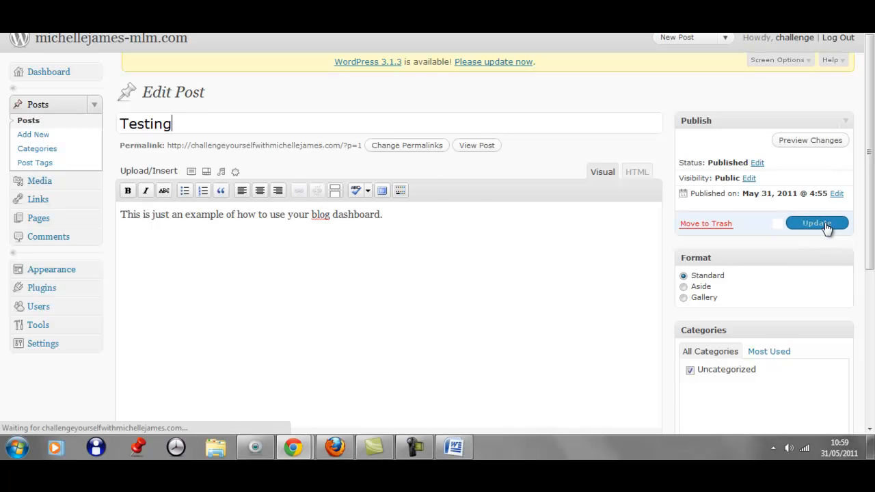
{"action": "left_click", "coordinate": [817, 222]}
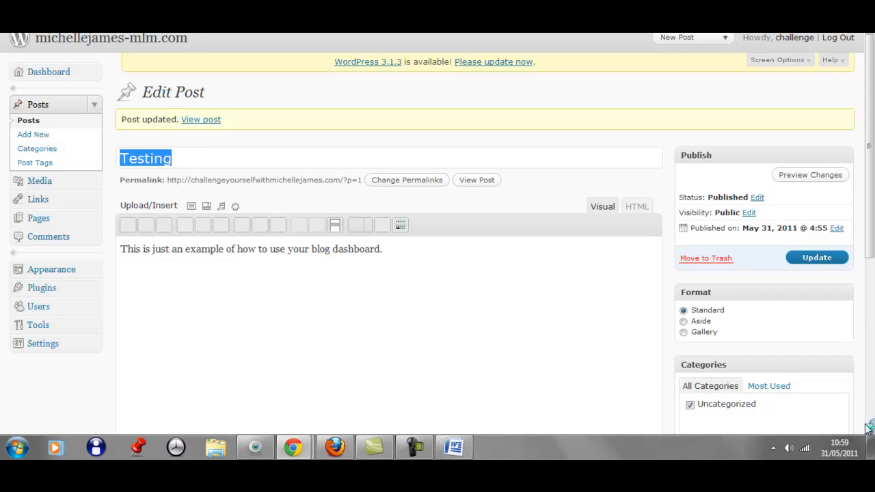
{"action": "scroll", "scroll_direction": "down", "scroll_amount": 3}
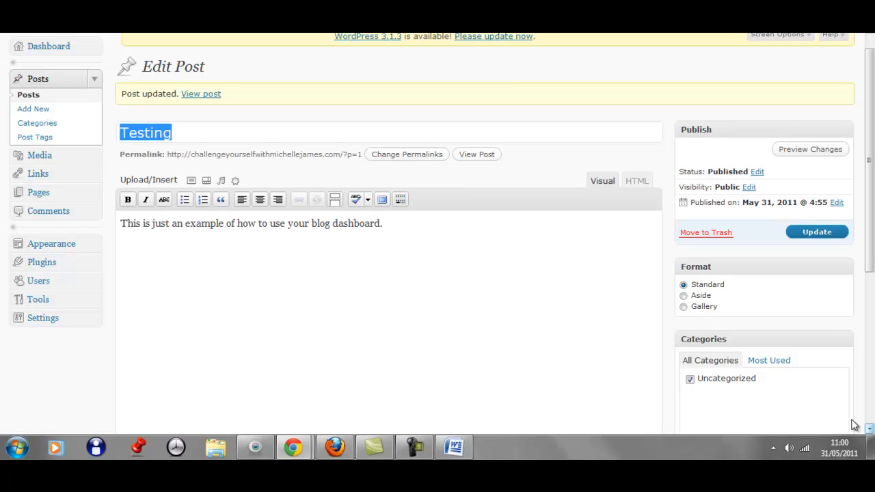
{"action": "mouse_move", "coordinate": [201, 93]}
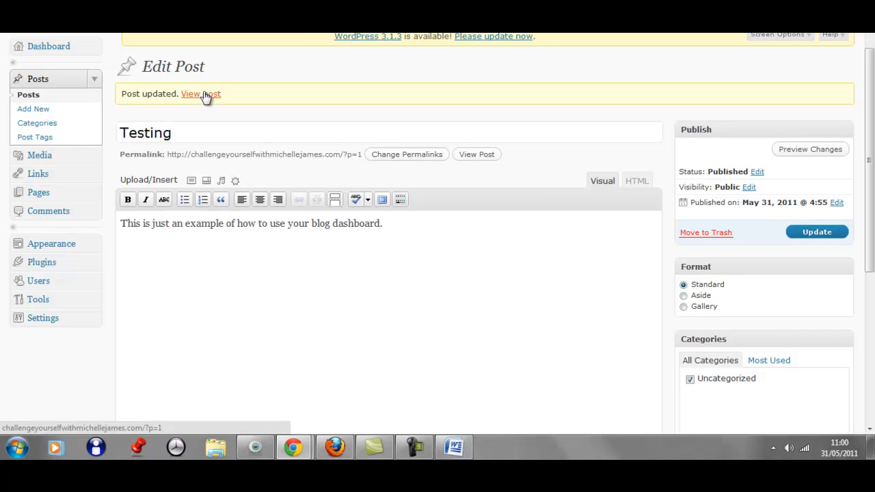
- View the Testing post live and scroll down to its Mr WordPress comment
{"action": "left_click", "coordinate": [190, 94]}
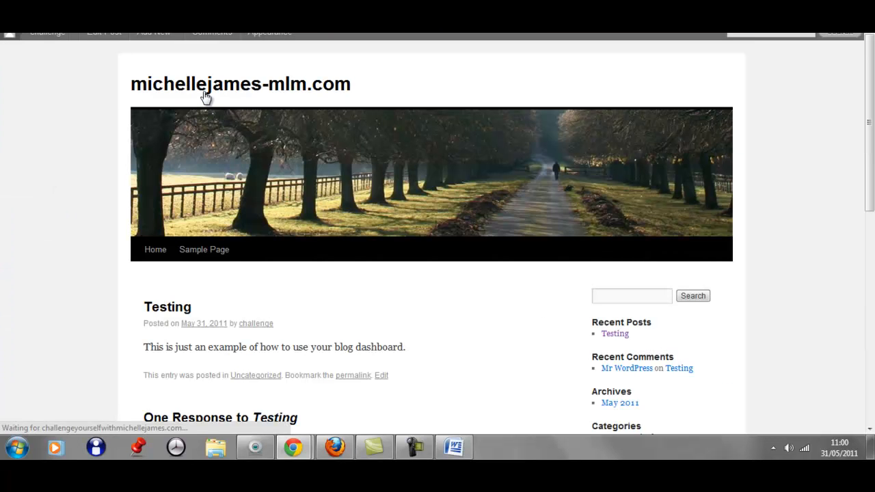
{"action": "mouse_move", "coordinate": [206, 95]}
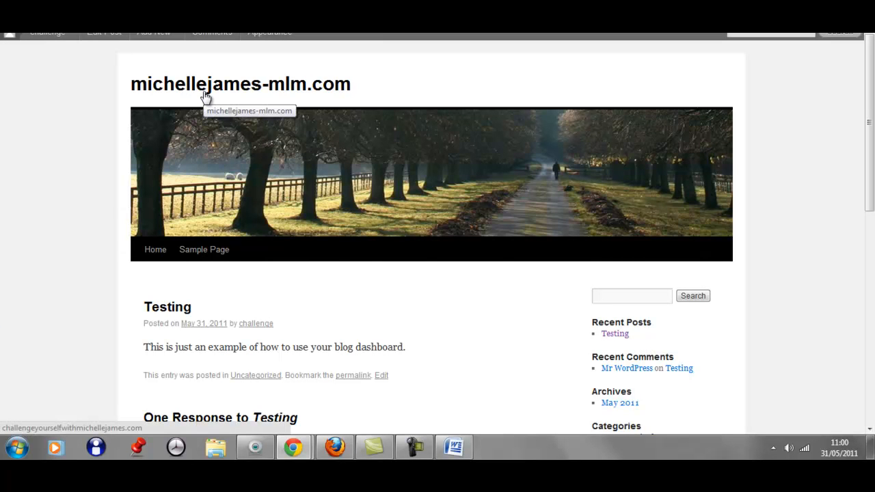
{"action": "mouse_move", "coordinate": [869, 428]}
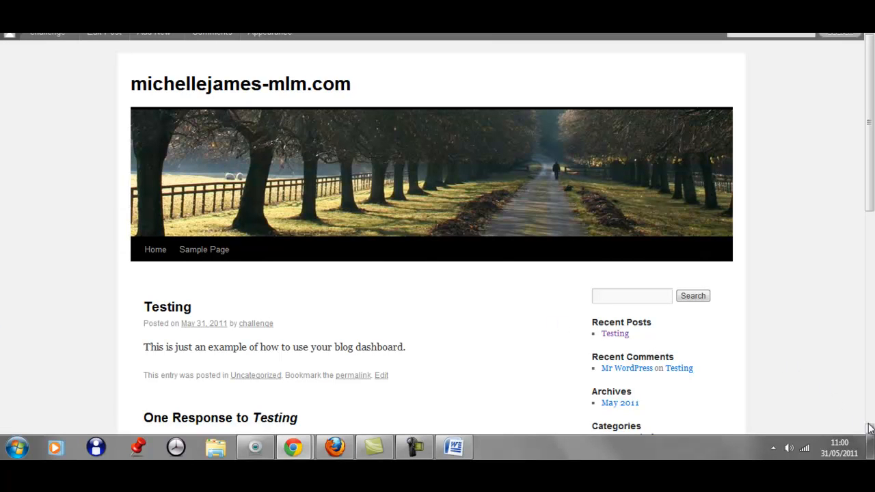
{"action": "scroll", "scroll_direction": "down", "scroll_amount": 3}
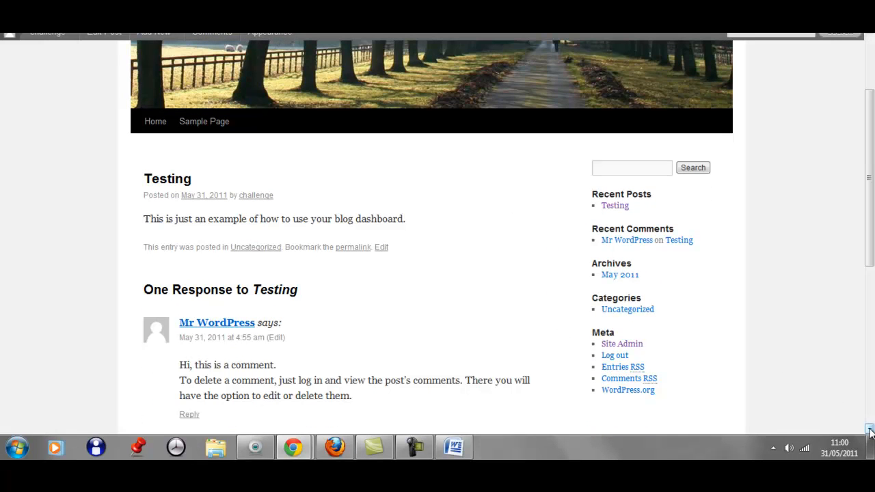
{"action": "scroll", "scroll_direction": "down", "scroll_amount": 3}
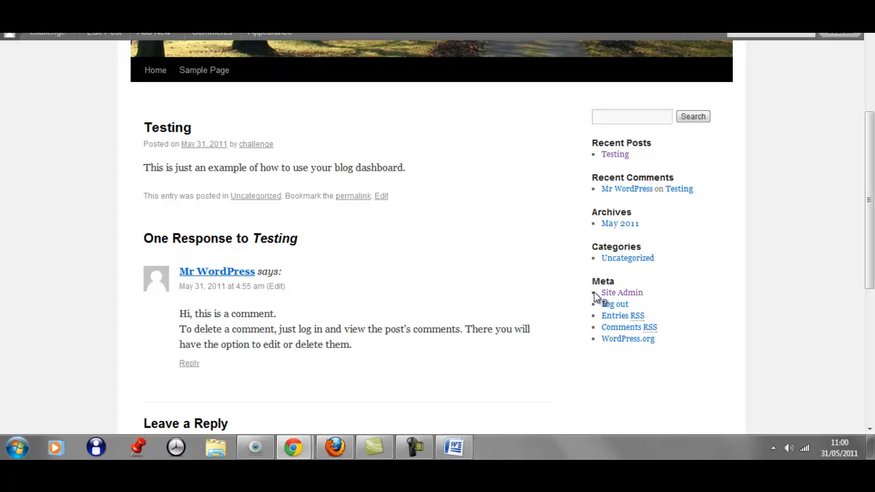
{"action": "mouse_move", "coordinate": [269, 175]}
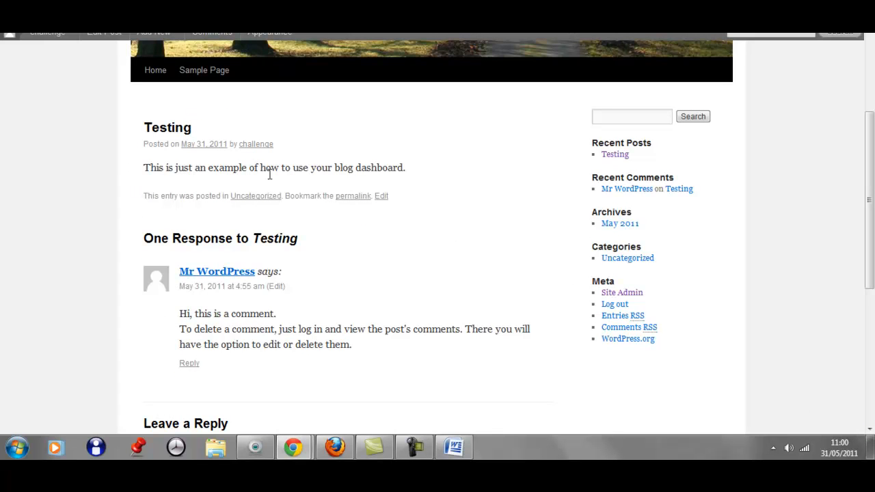
{"action": "mouse_move", "coordinate": [865, 441]}
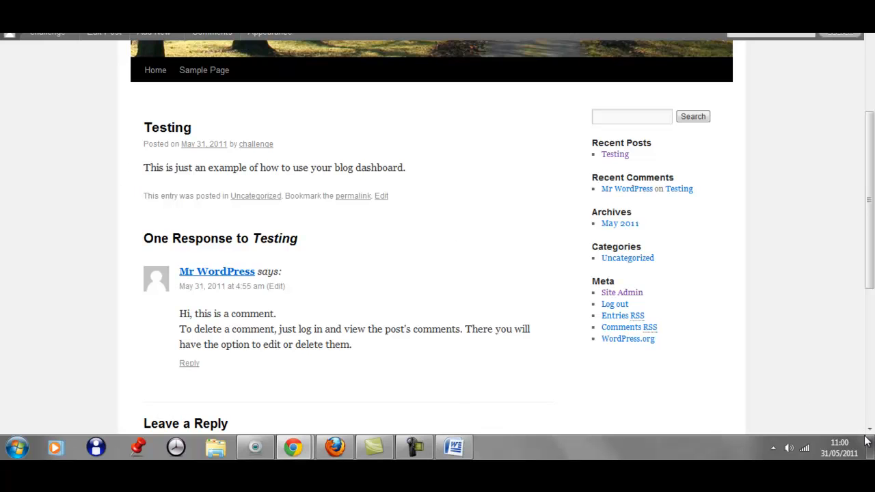
{"action": "mouse_move", "coordinate": [561, 273]}
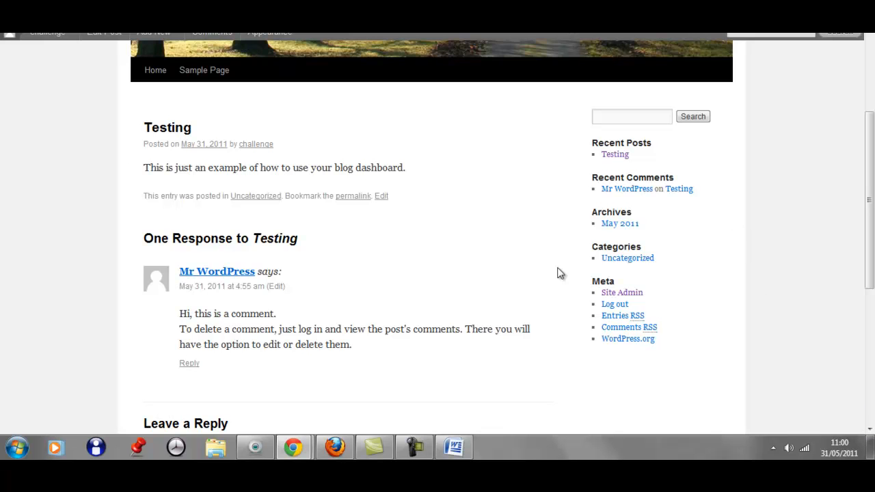